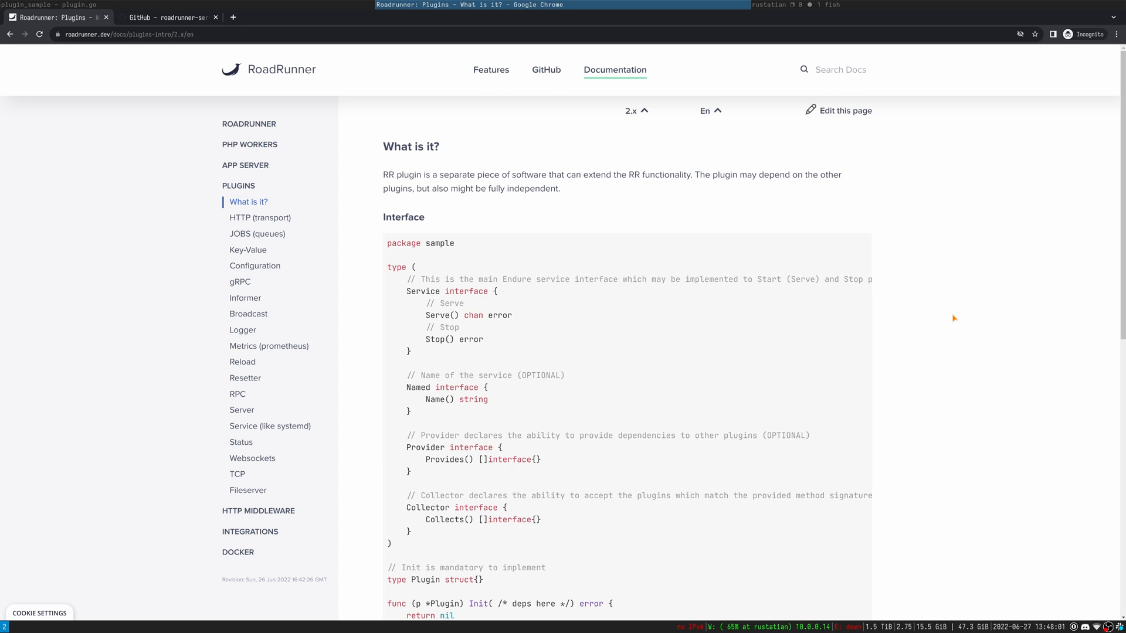
mouse_move(955, 304)
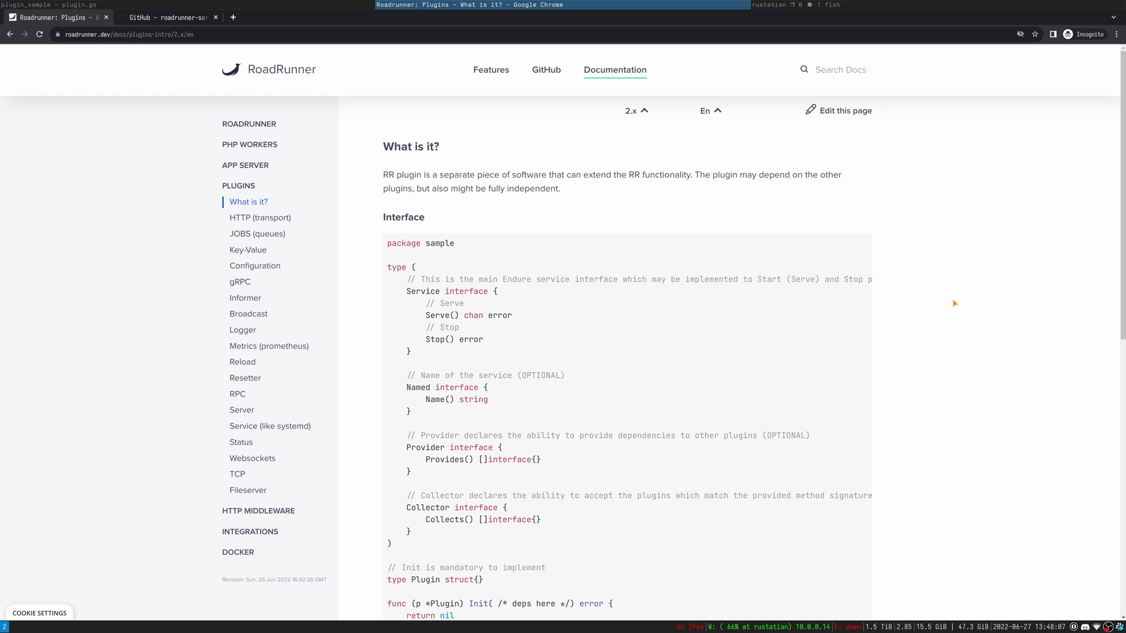
mouse_move(932, 297)
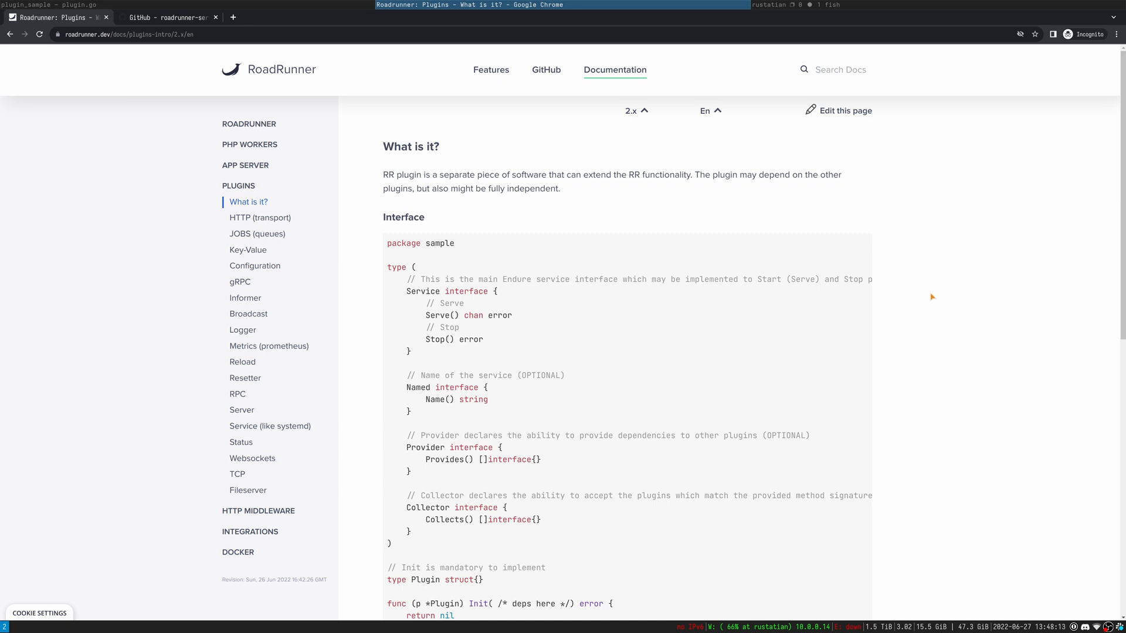
mouse_move(616, 70)
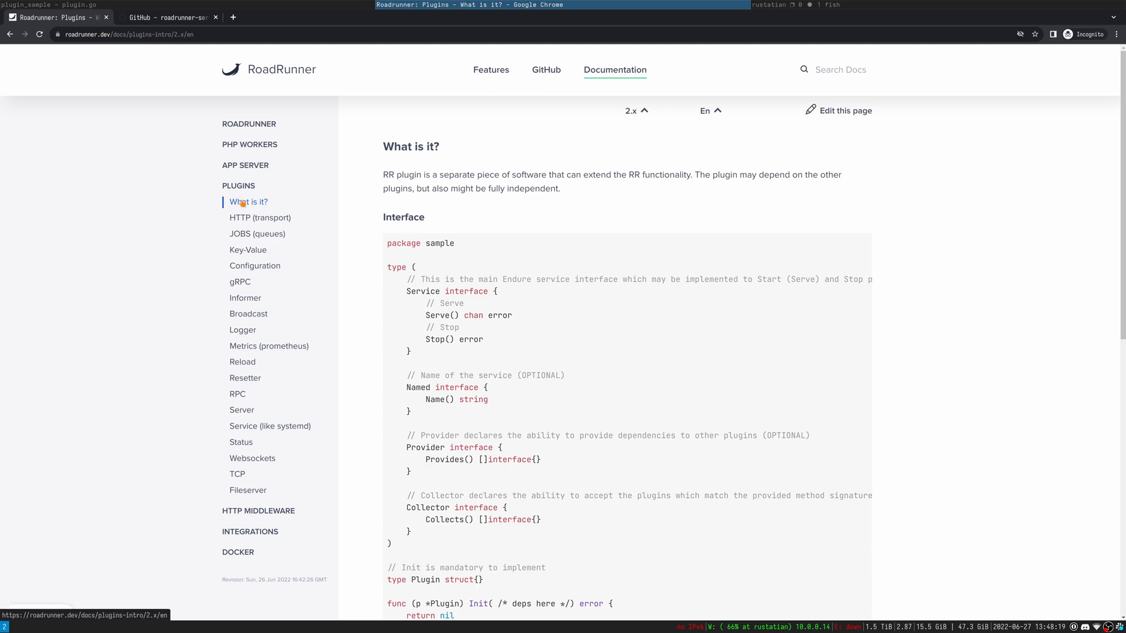
- Scroll through the docs past the interface definitions and the Plugin struct Init example
scroll(down, 3)
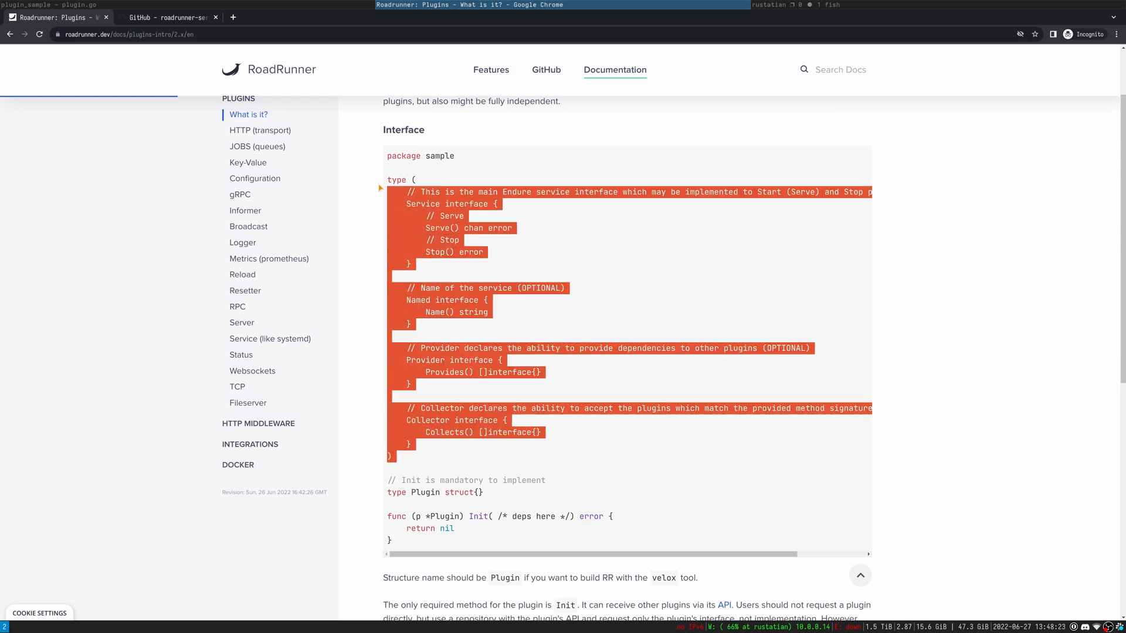
click(581, 294)
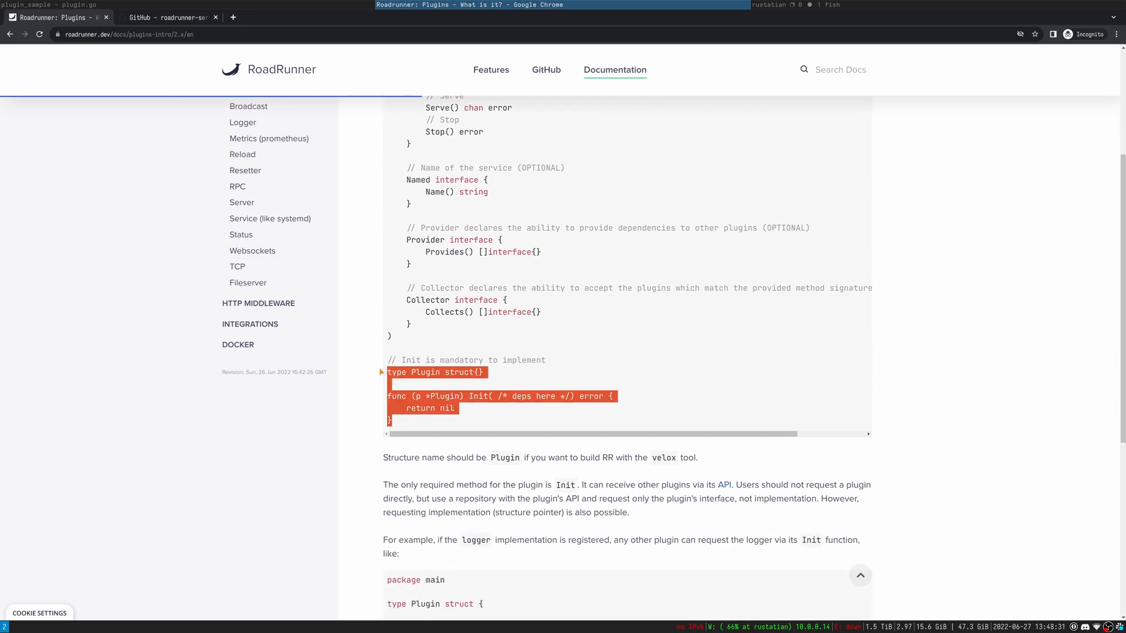
click(530, 339)
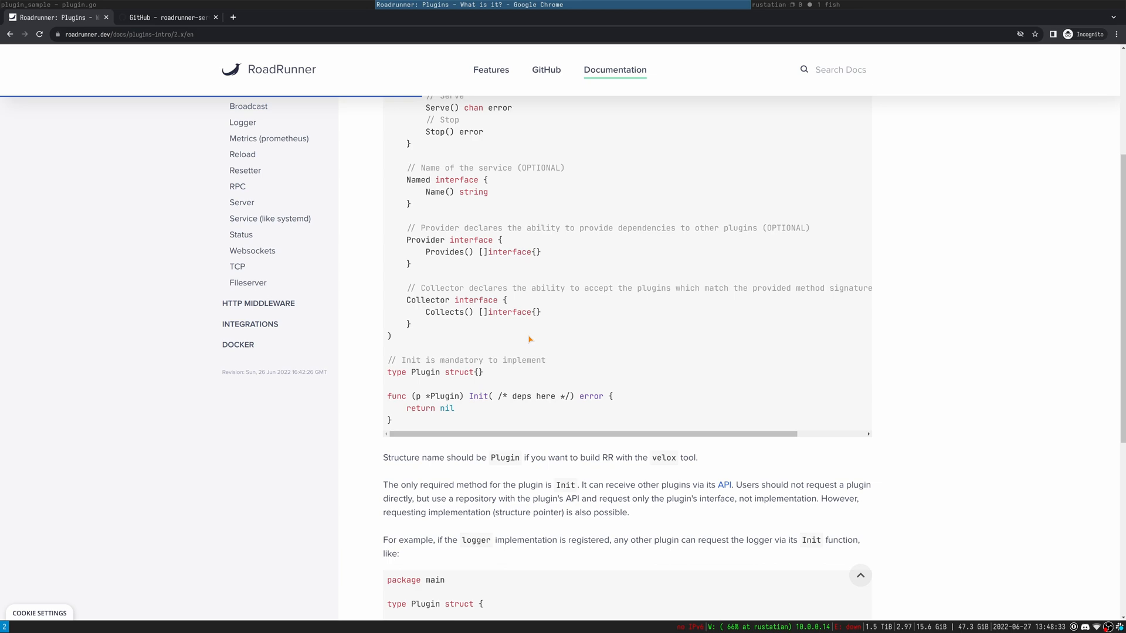
- Follow the endure examples link into sample_1 and its modules folder
scroll(down, 3)
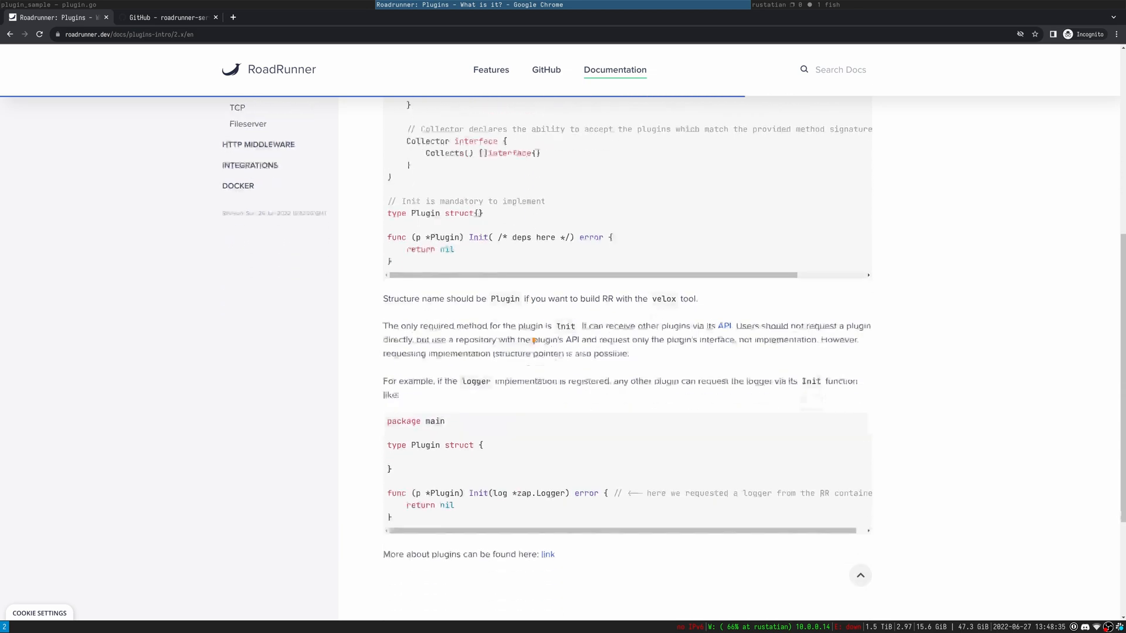
scroll(down, 3)
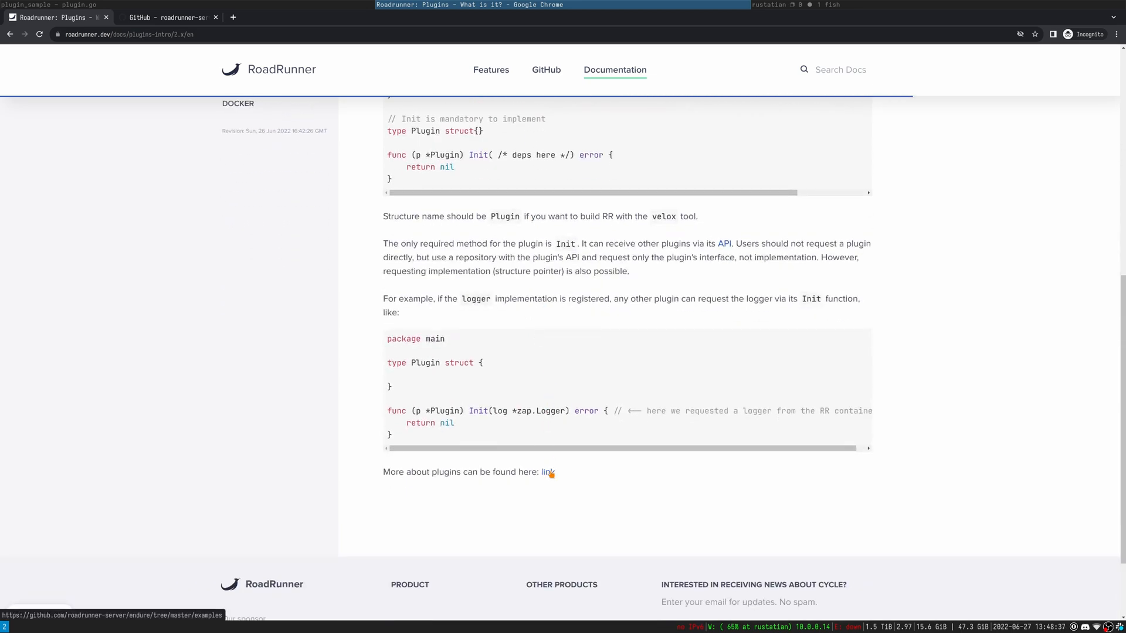
click(547, 472)
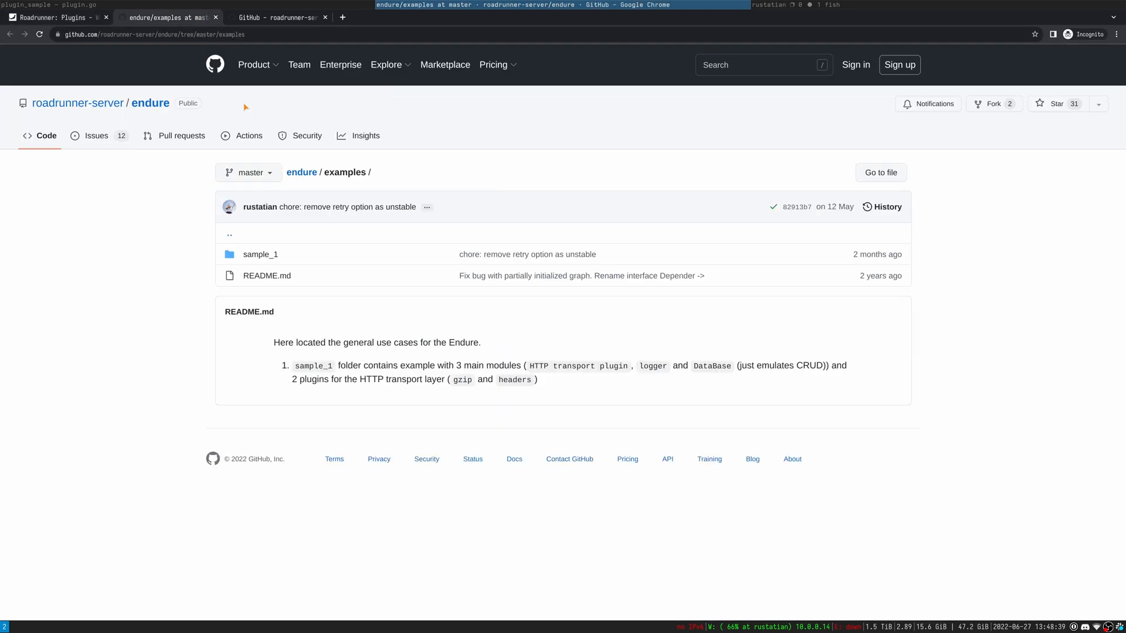
click(259, 254)
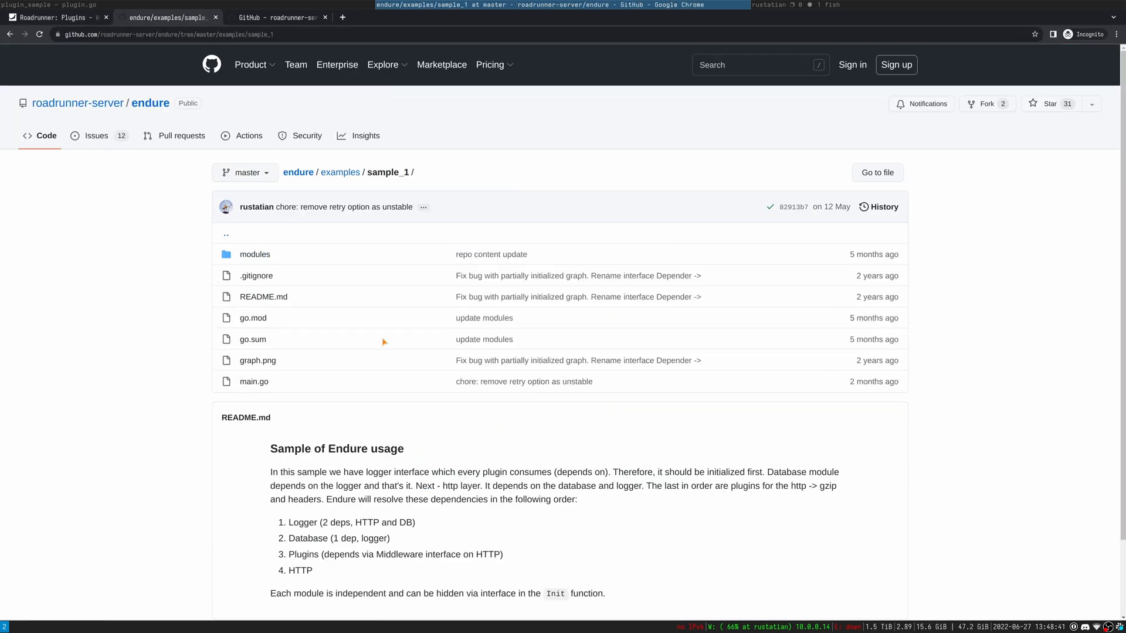
mouse_move(254, 254)
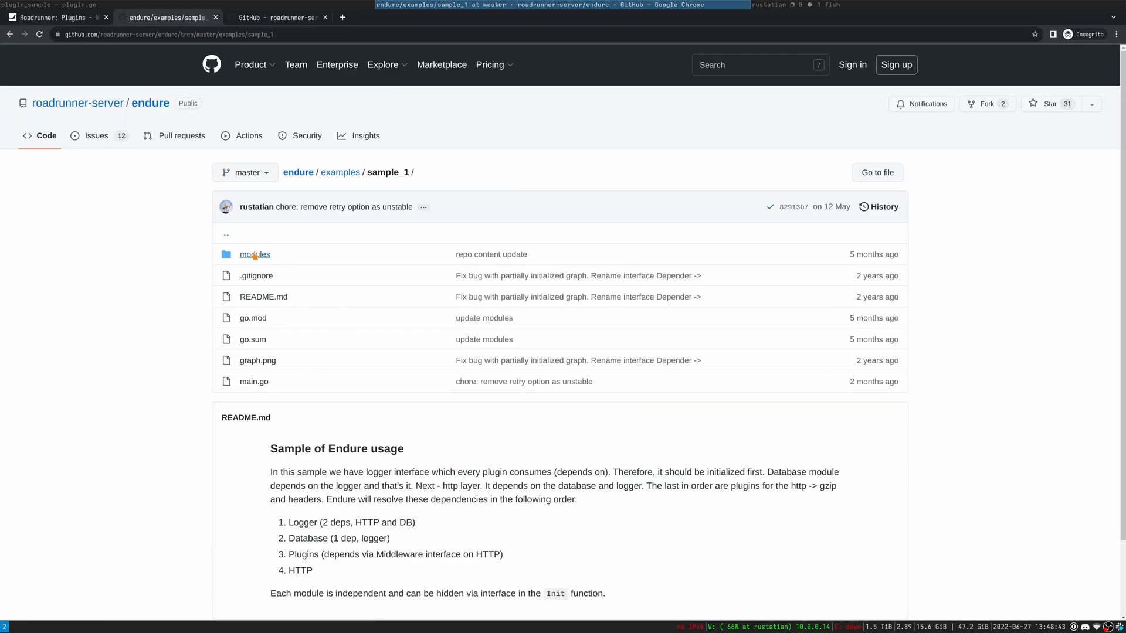
click(255, 254)
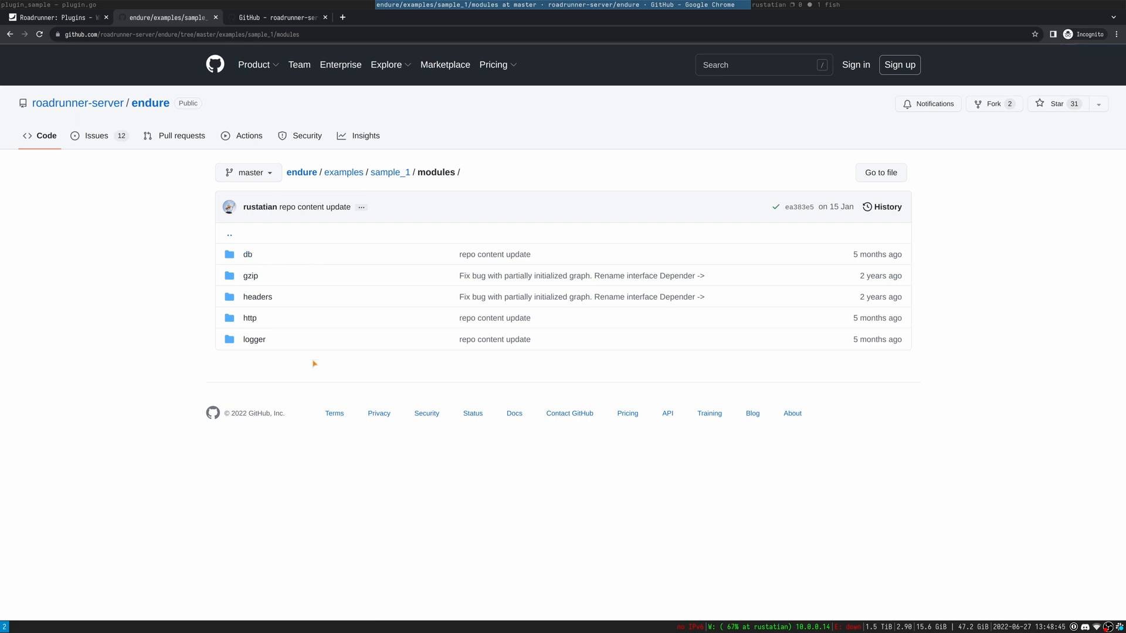
mouse_move(301, 171)
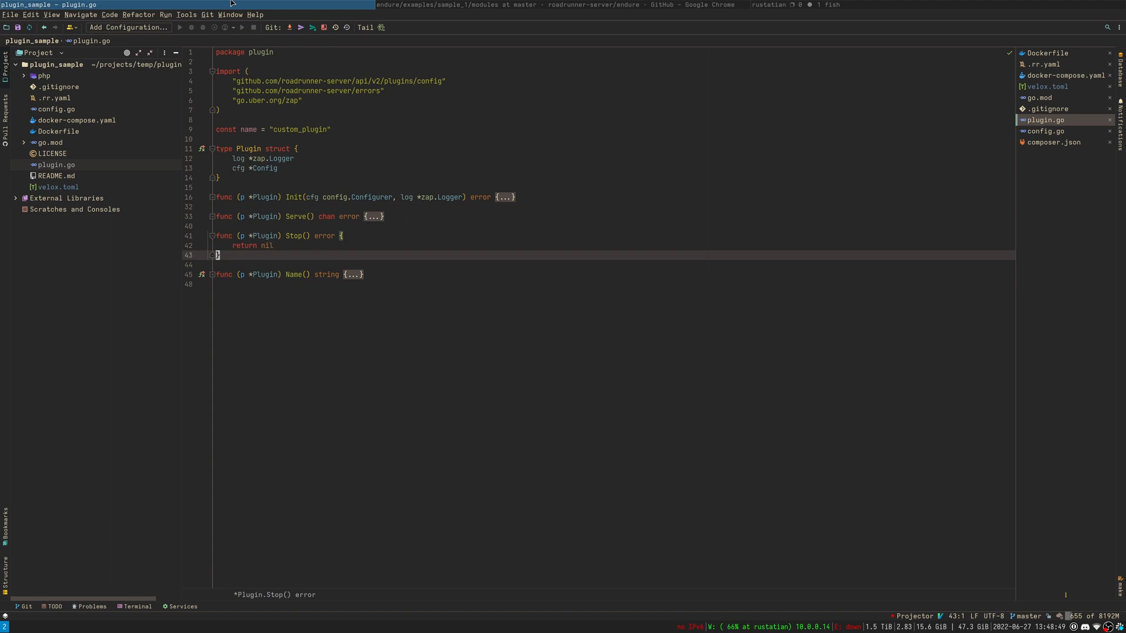
mouse_move(183, 227)
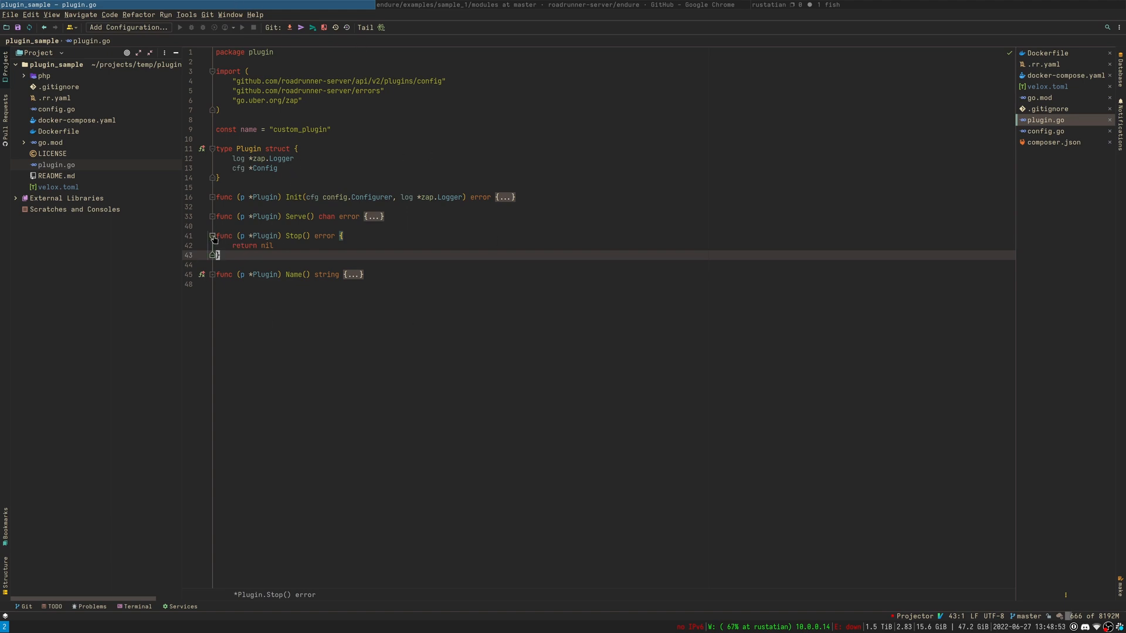
- Fold the Stop method and highlight the custom_plugin name constant value
click(212, 236)
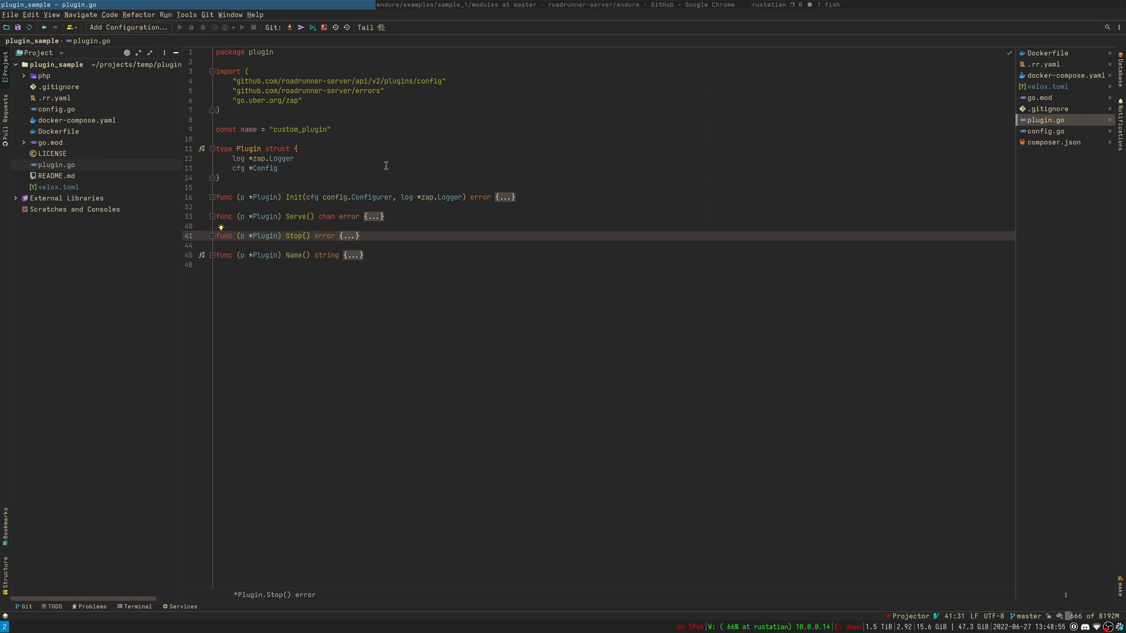
mouse_move(400, 136)
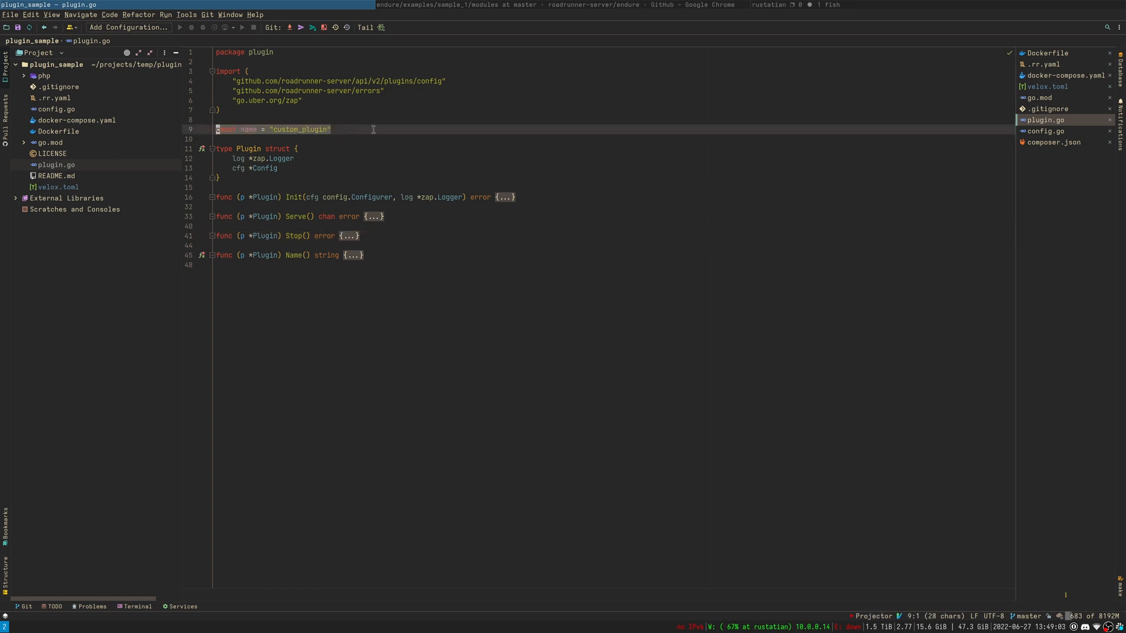
click(329, 129)
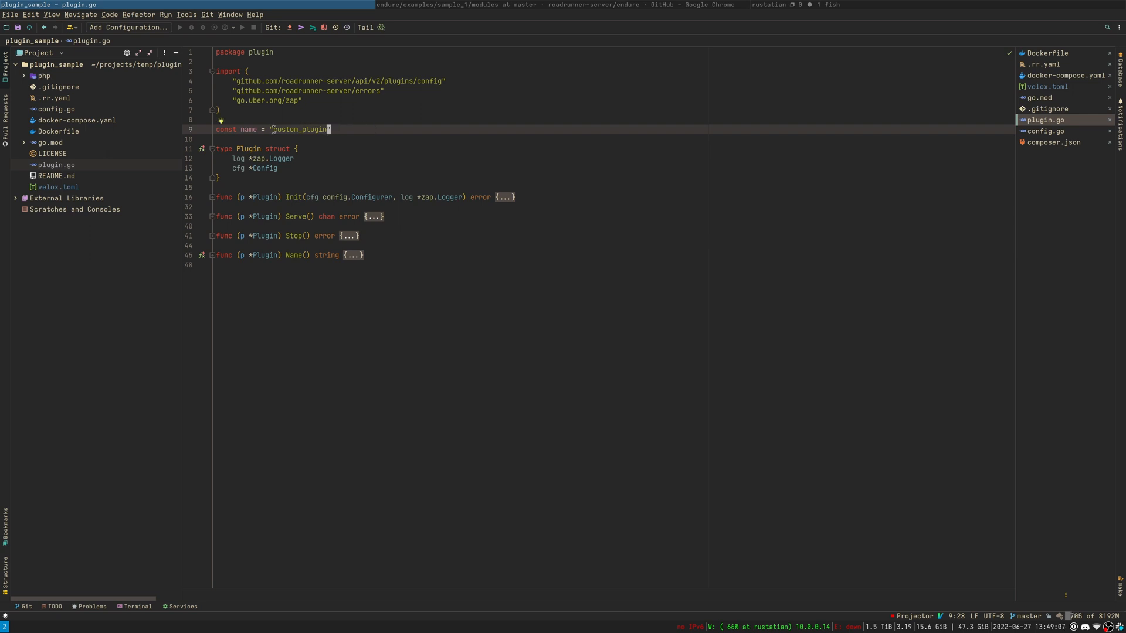
double_click(299, 129)
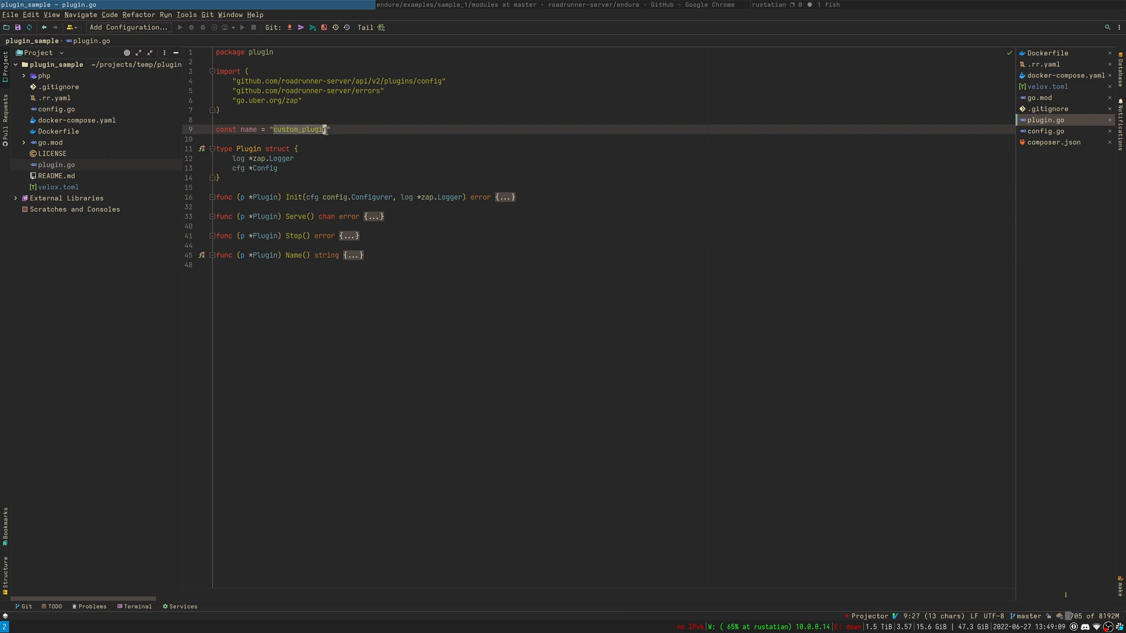
- Highlight the Plugin struct name and the import paths in plugin.go
click(217, 177)
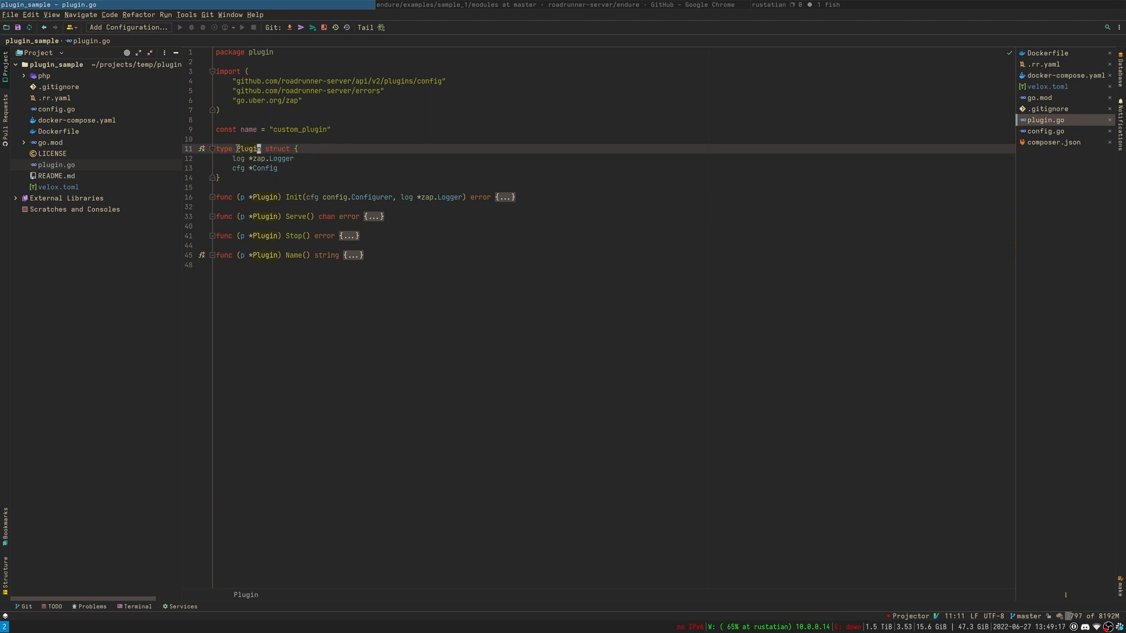
double_click(248, 149)
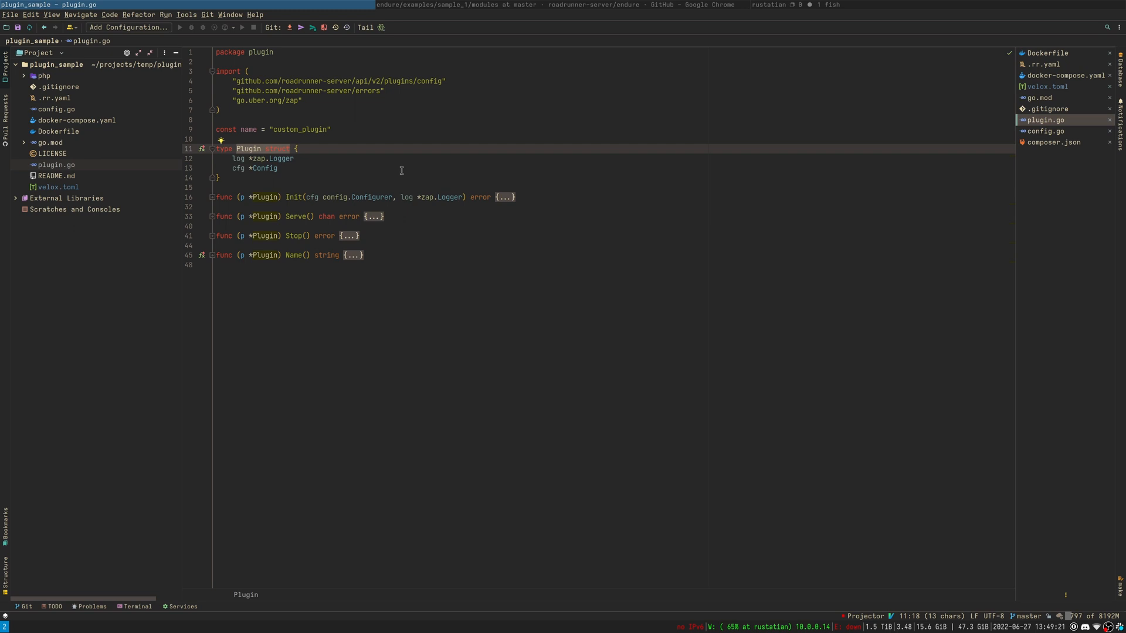
mouse_move(322, 100)
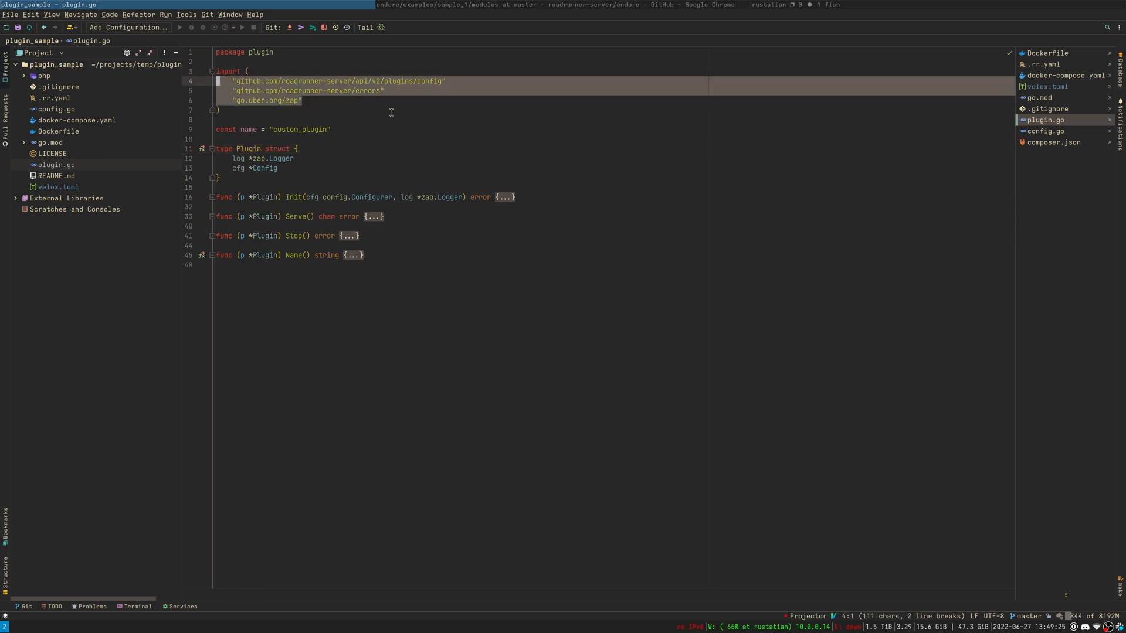
click(219, 109)
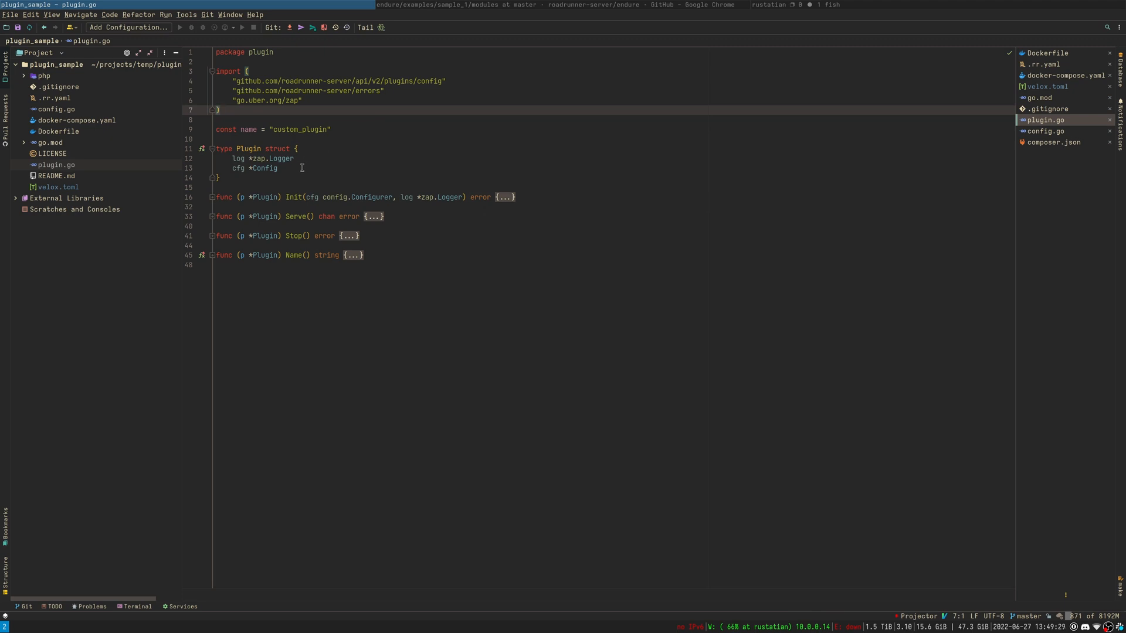
double_click(262, 159)
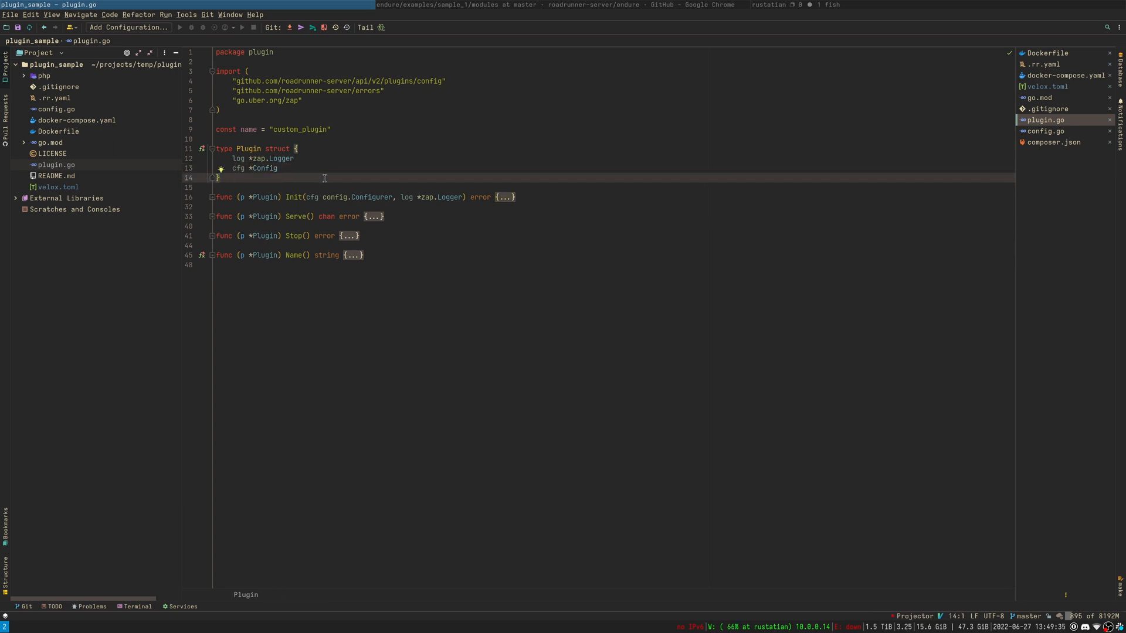
click(223, 188)
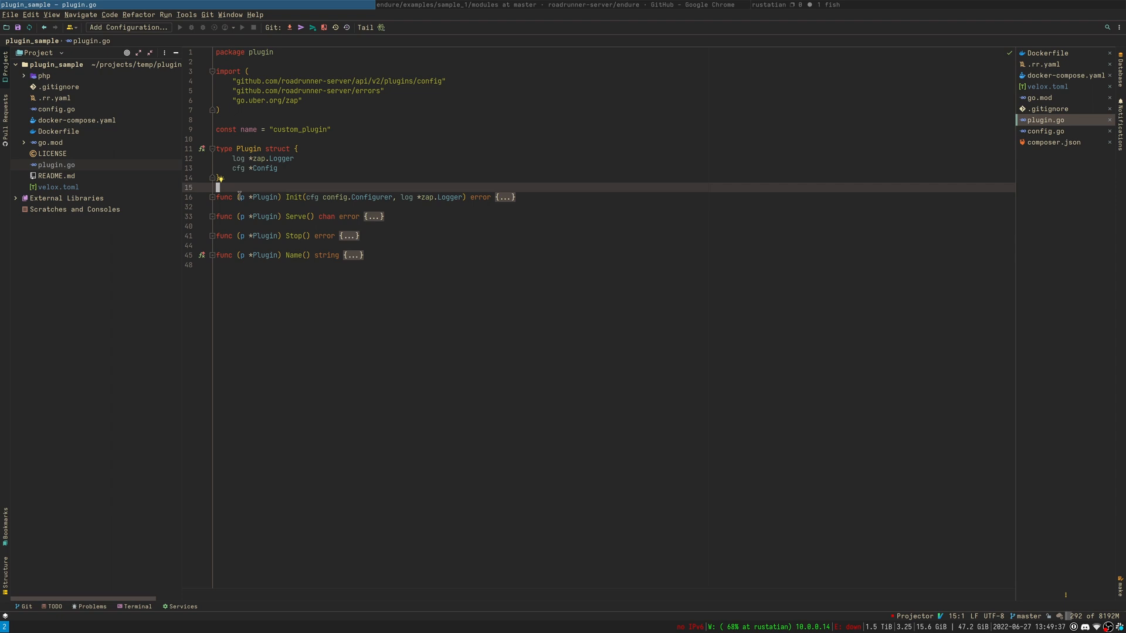
- Unfold the Init method and review its disabled check
click(359, 197)
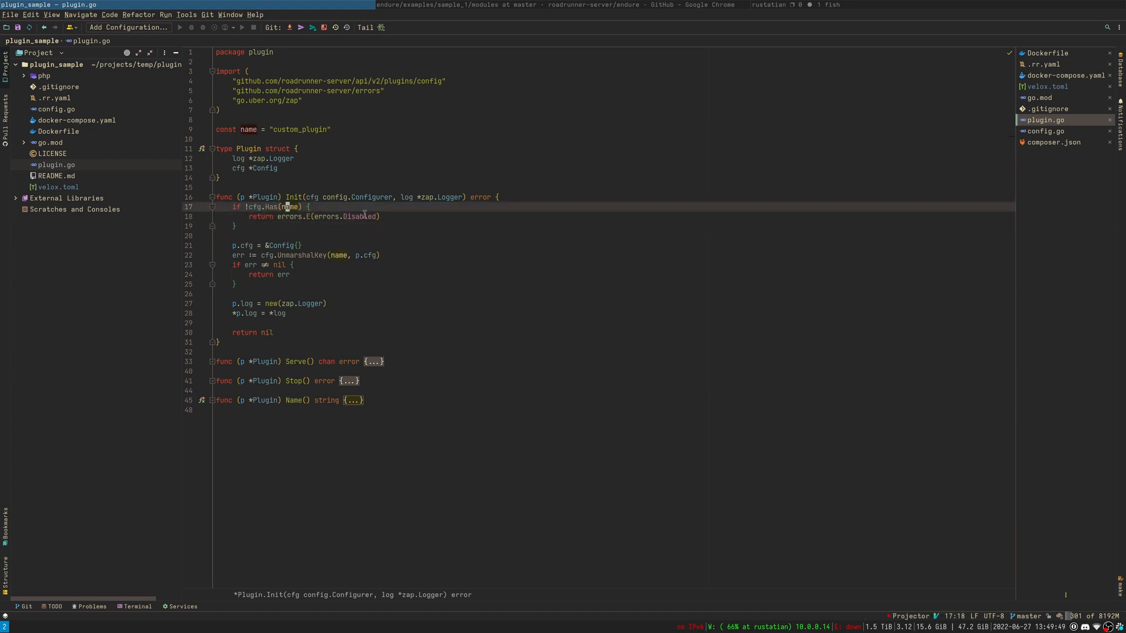
mouse_move(343, 230)
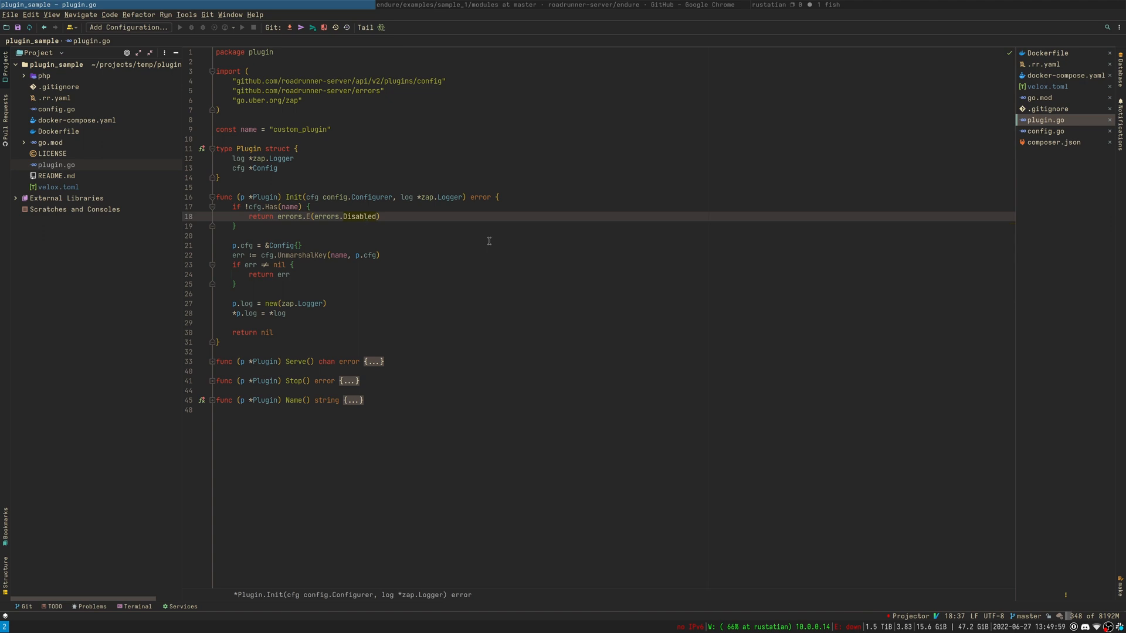
mouse_move(457, 236)
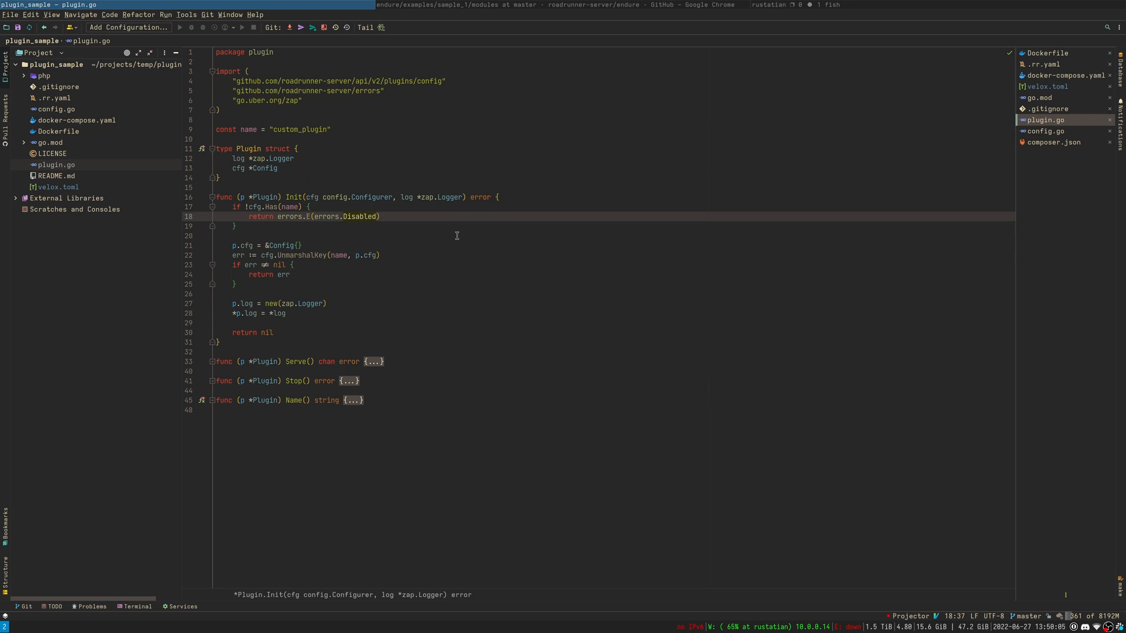
click(226, 236)
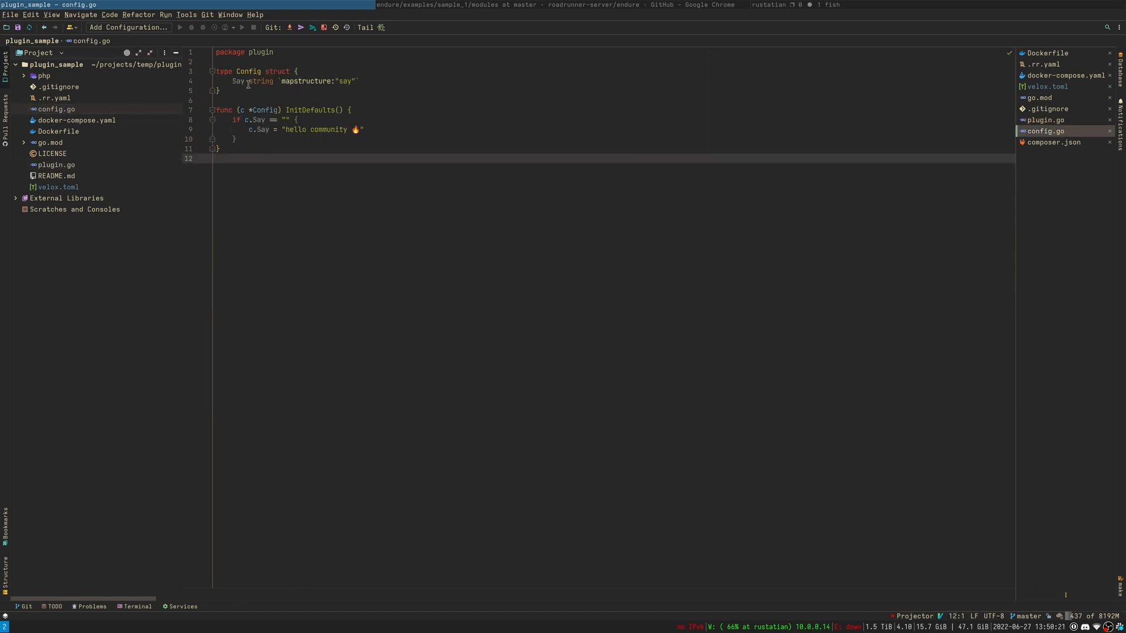
- Highlight the Say field's type in config.go, then go back to plugin.go
double_click(260, 81)
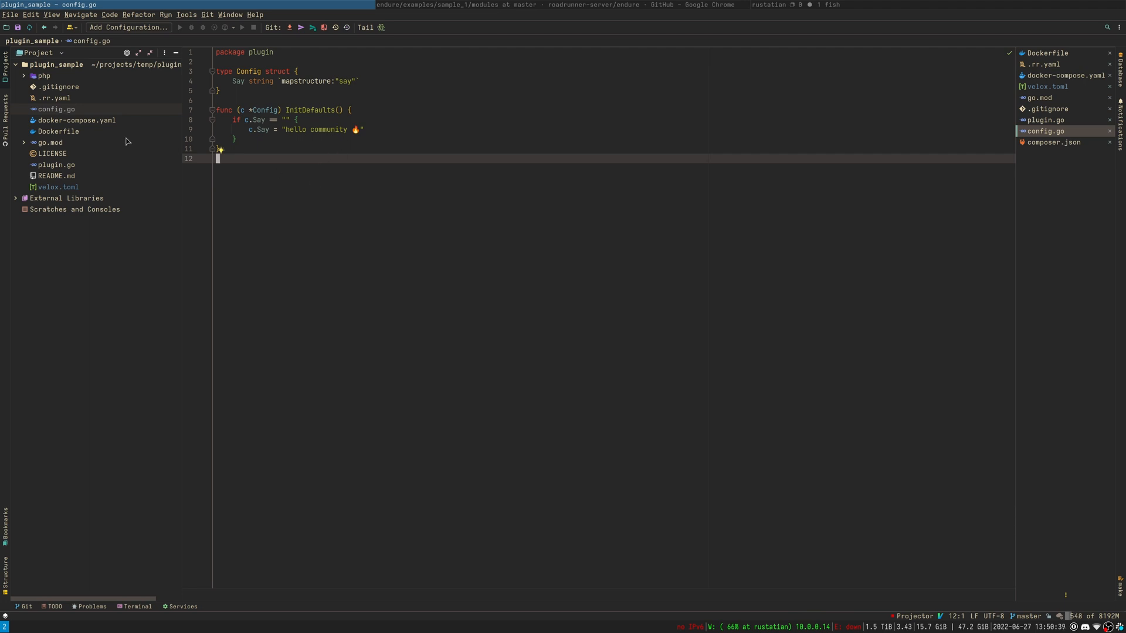
click(55, 165)
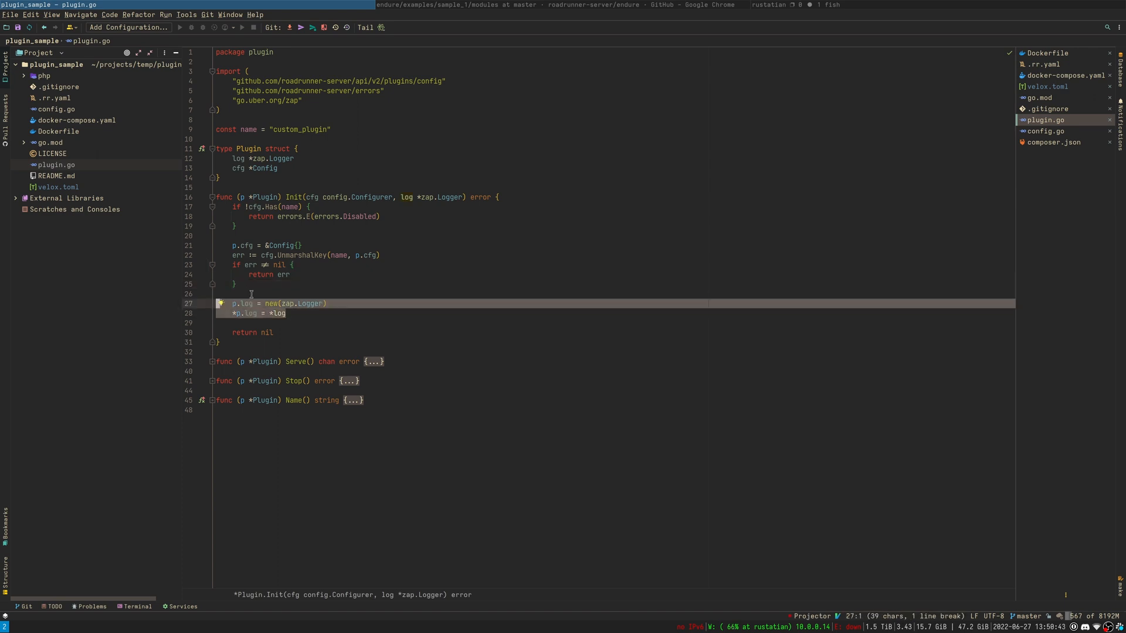
- Fold Init and unfold Serve, which logs p.cfg.Say, and Stop, which returns nil
click(285, 293)
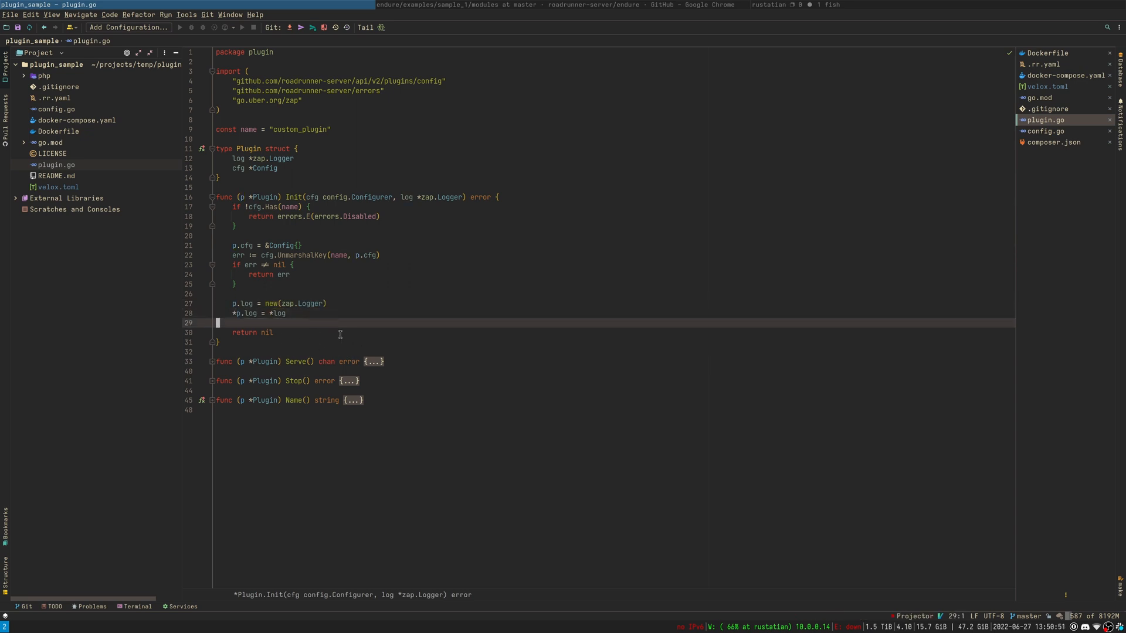
click(208, 197)
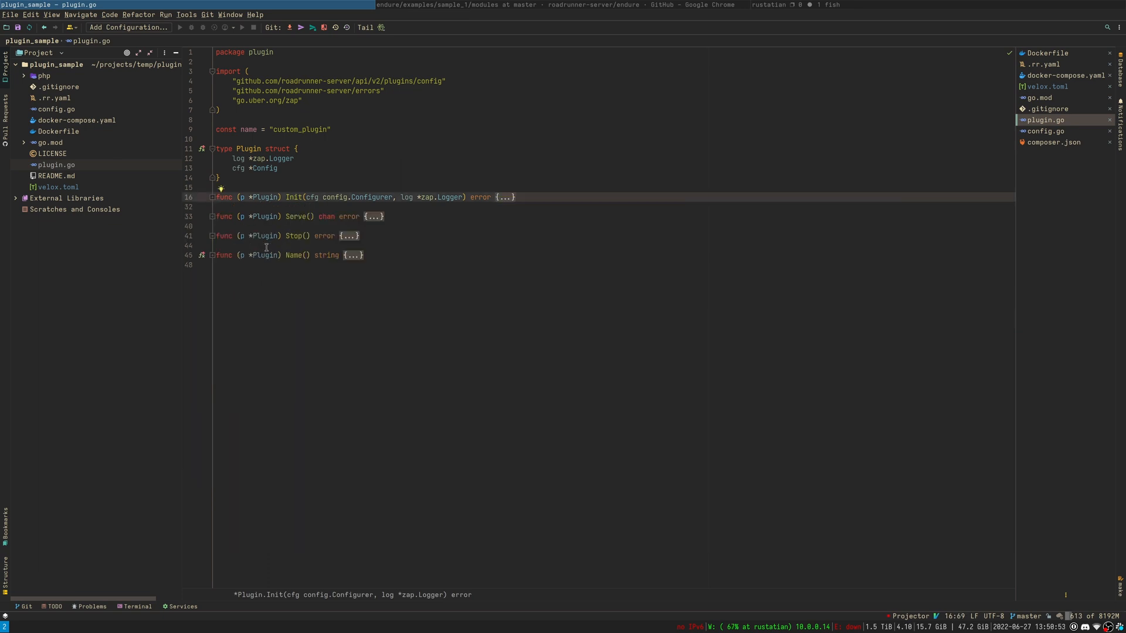
click(288, 216)
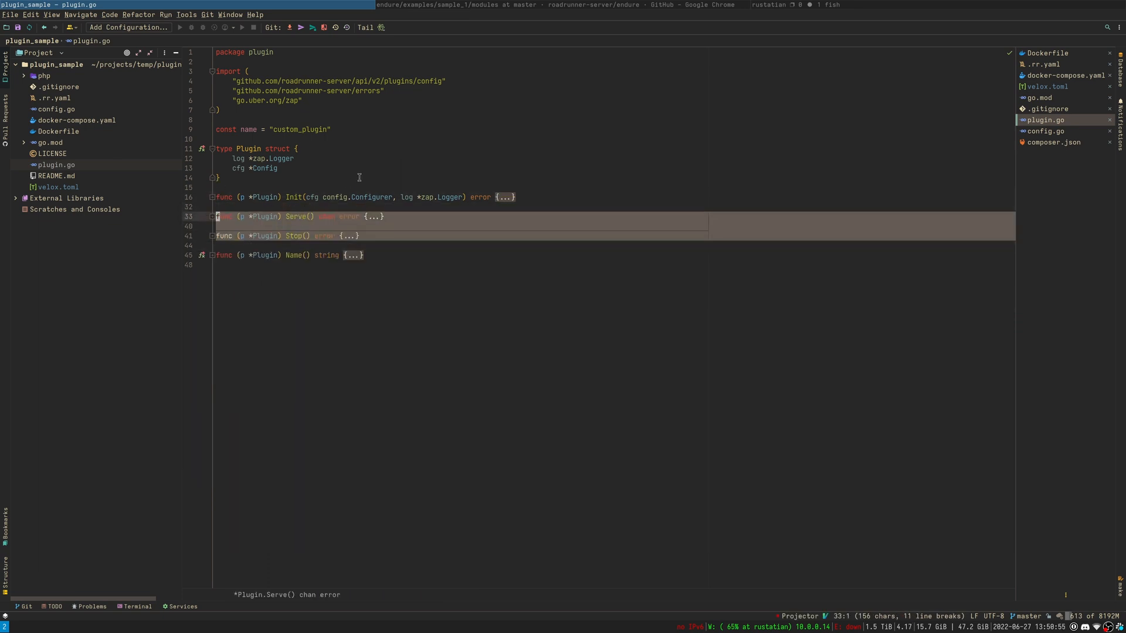
click(218, 177)
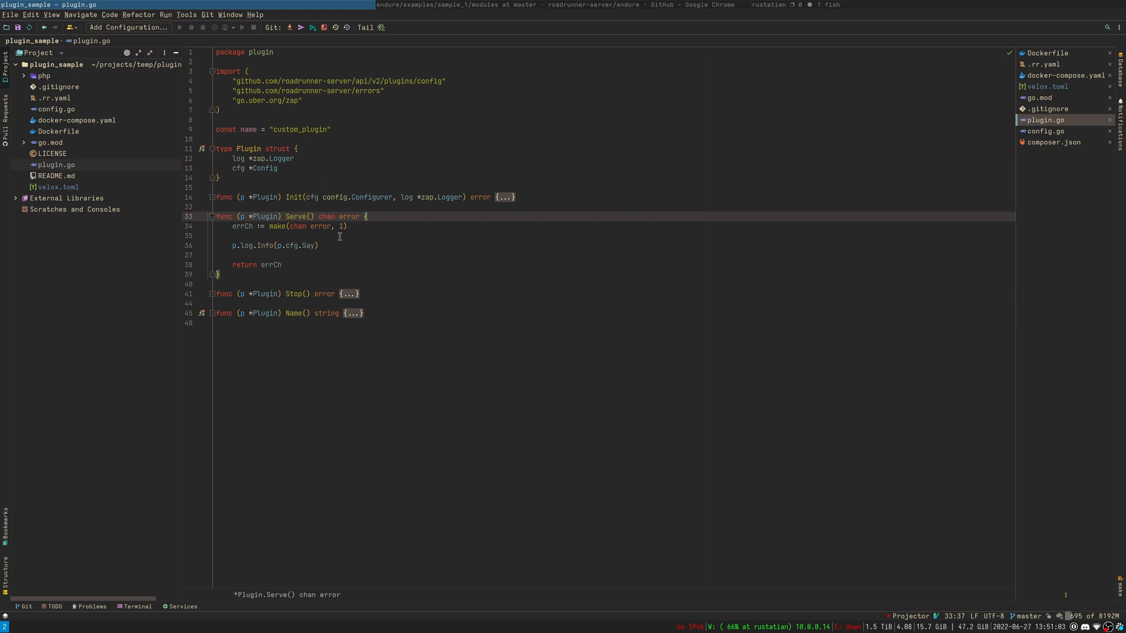
mouse_move(351, 294)
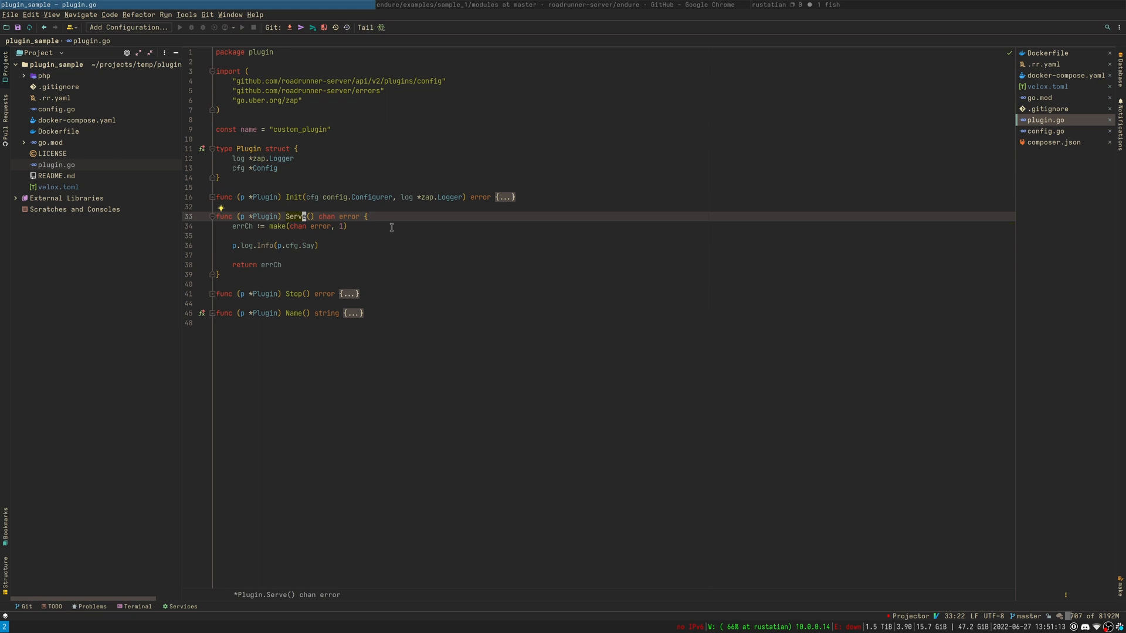
mouse_move(257, 275)
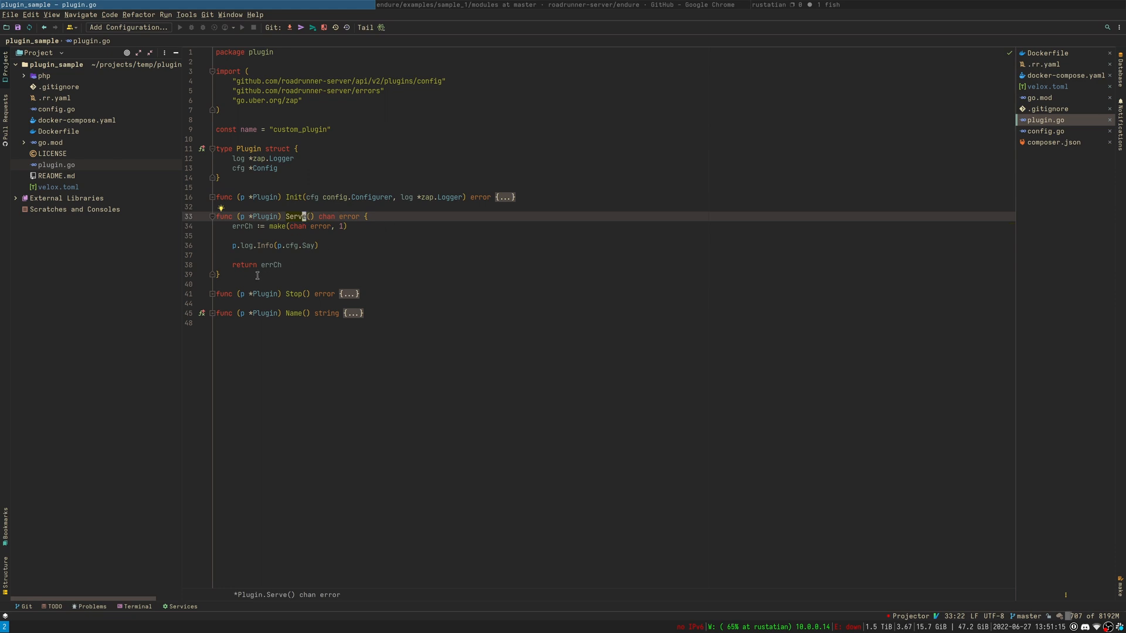
mouse_move(333, 281)
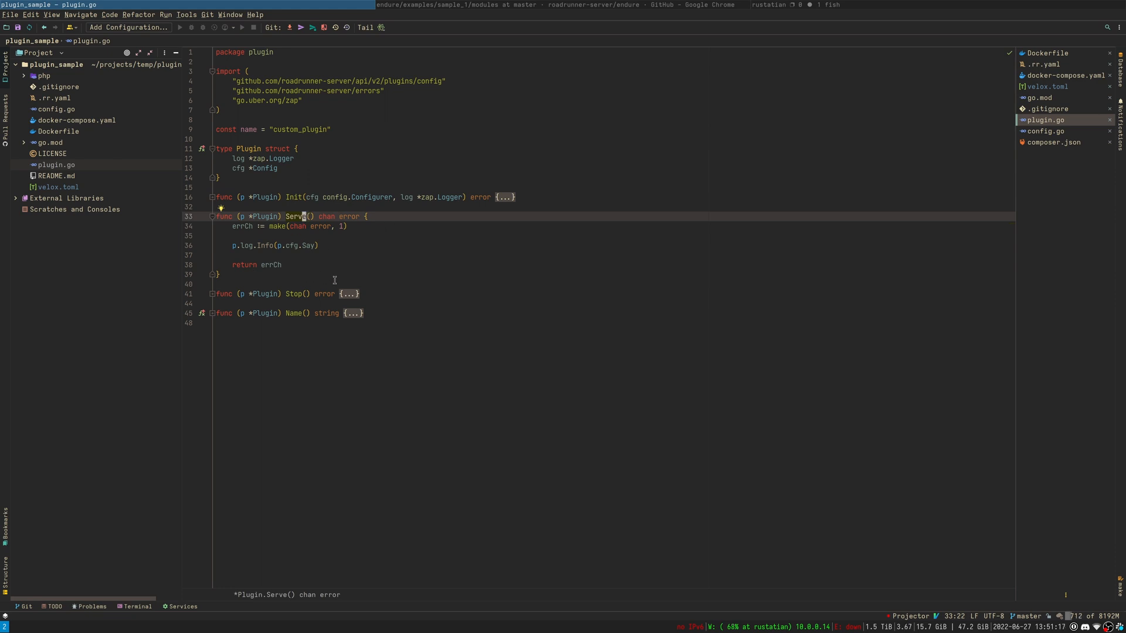
click(352, 294)
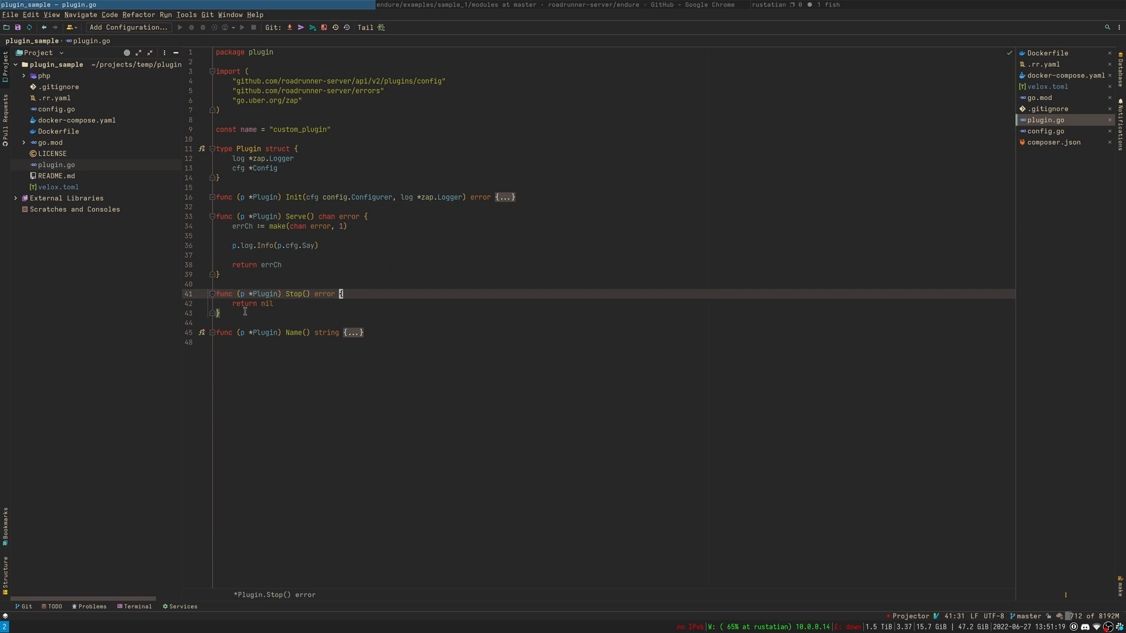
mouse_move(253, 318)
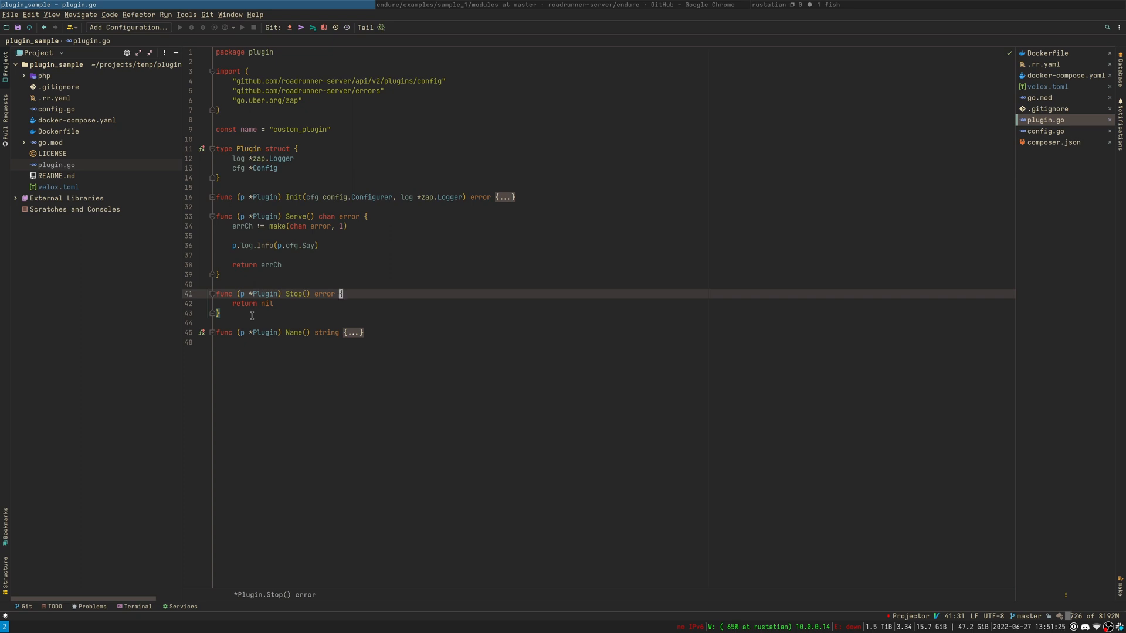
mouse_move(344, 313)
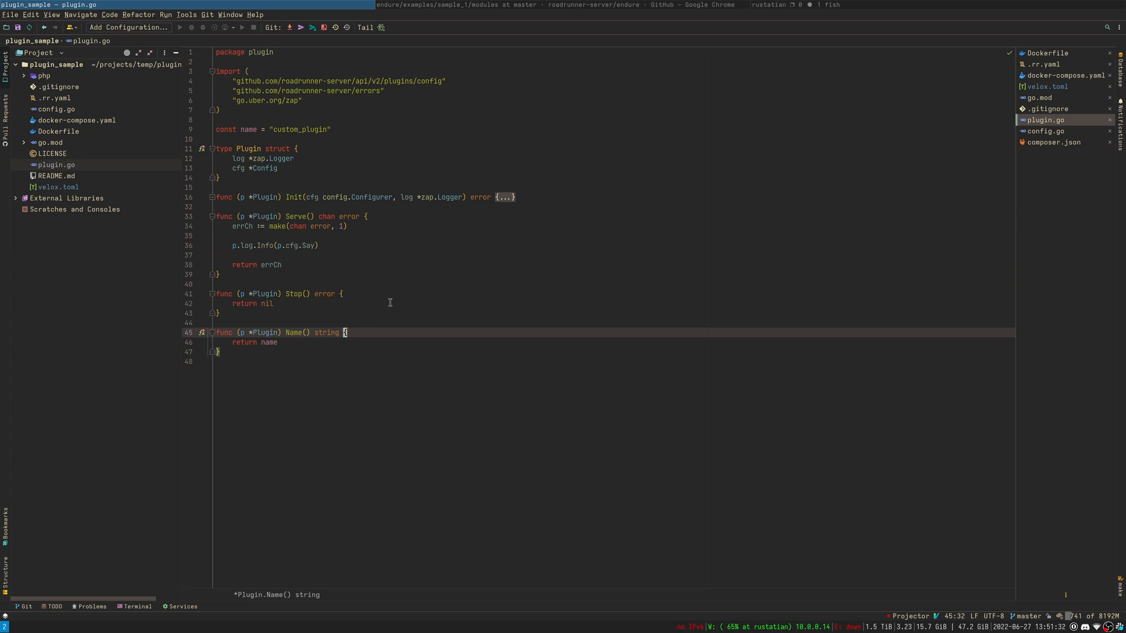
- Highlight the custom_plugin name constant value and the Plugin struct's Config field
double_click(297, 129)
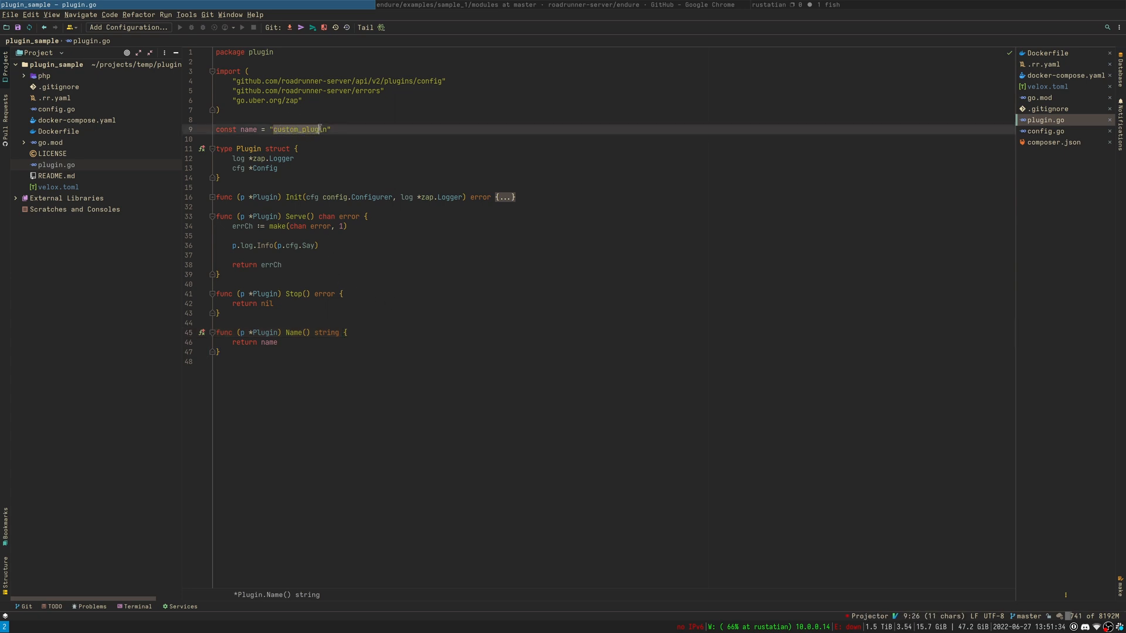
click(275, 168)
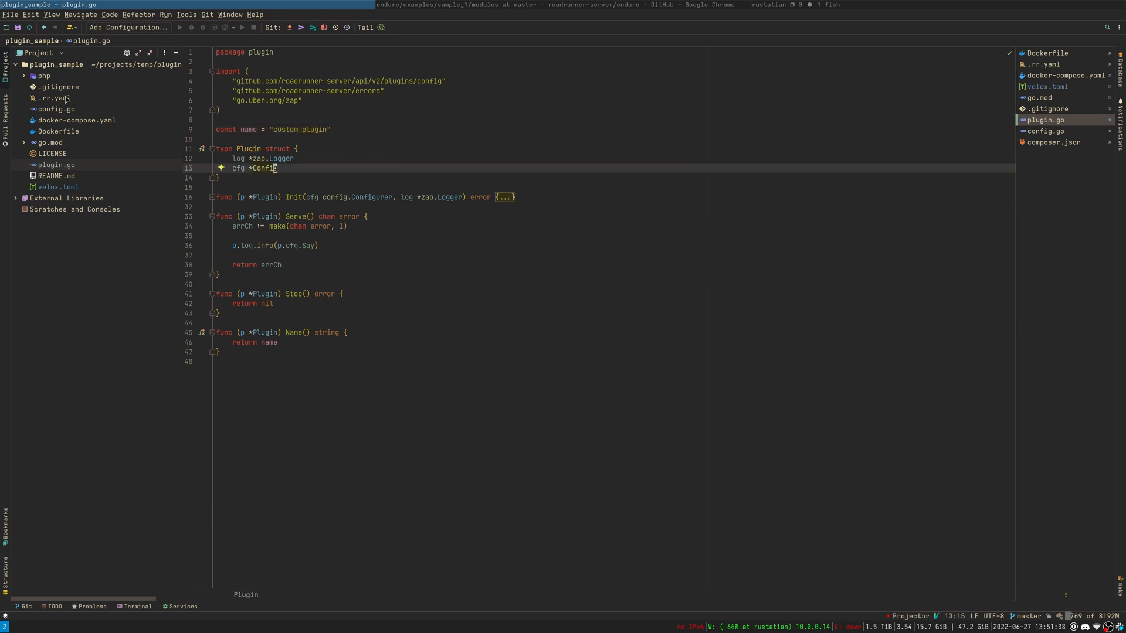
- Open .rr.yaml and highlight the custom_plugin section and the logs level setting
click(53, 98)
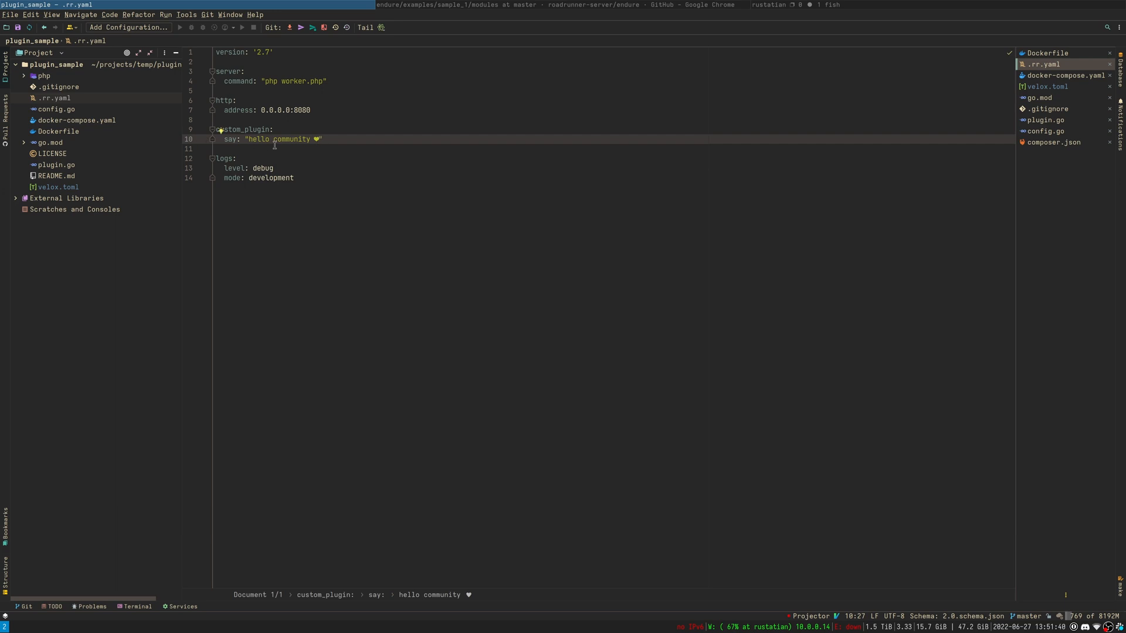
click(272, 129)
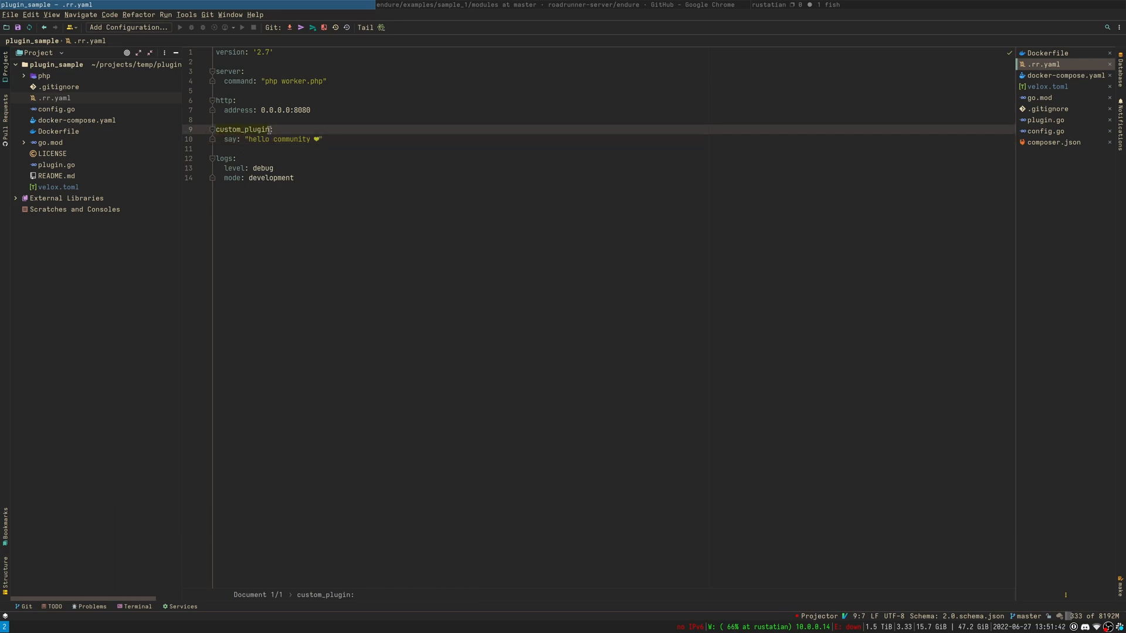
double_click(244, 129)
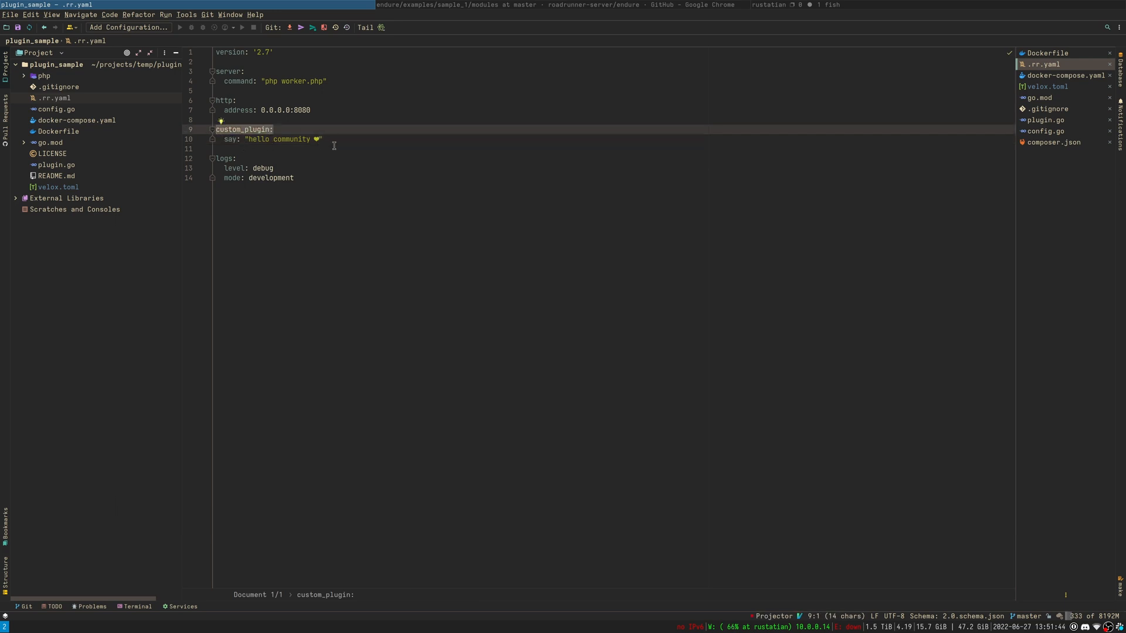
click(273, 139)
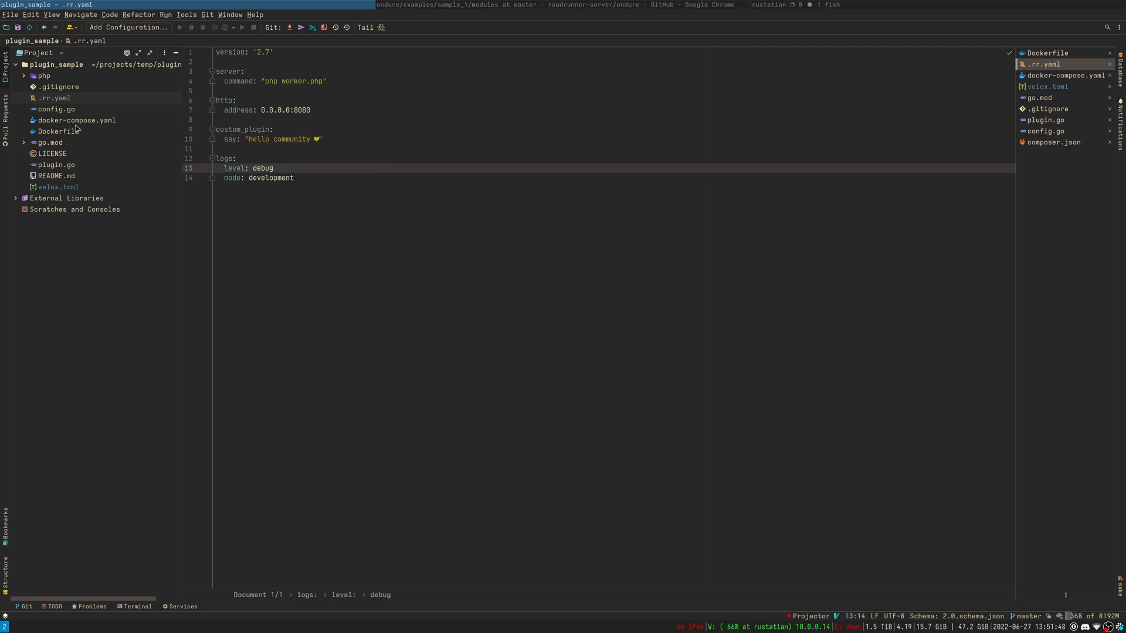
- Step through the Dockerfile and docker-compose.yaml, ending on worker.php
click(57, 131)
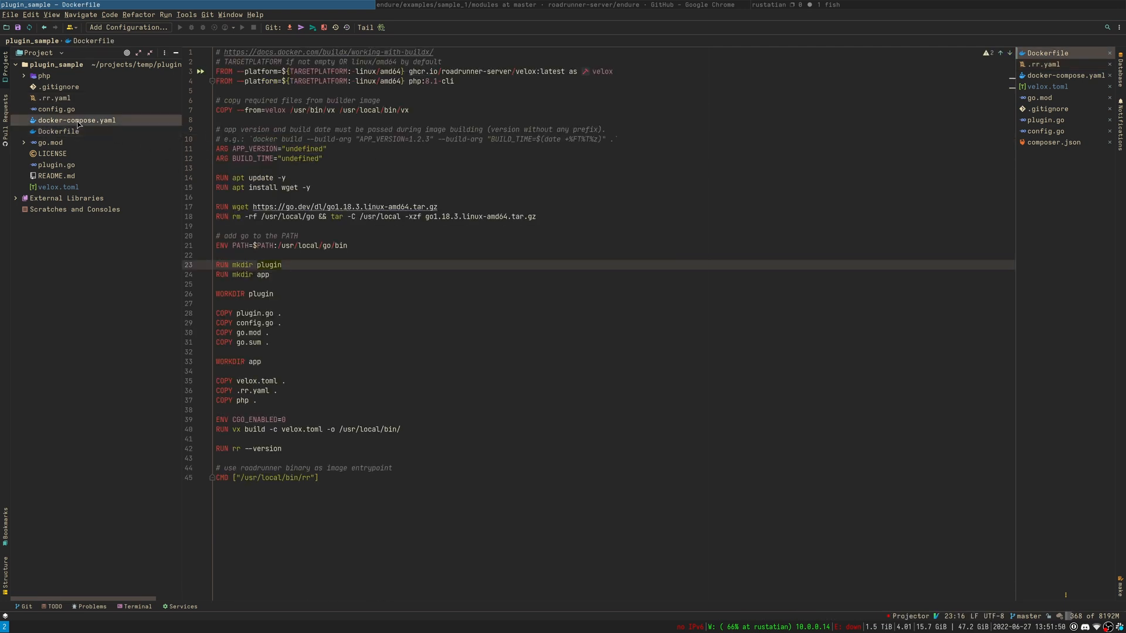
click(77, 119)
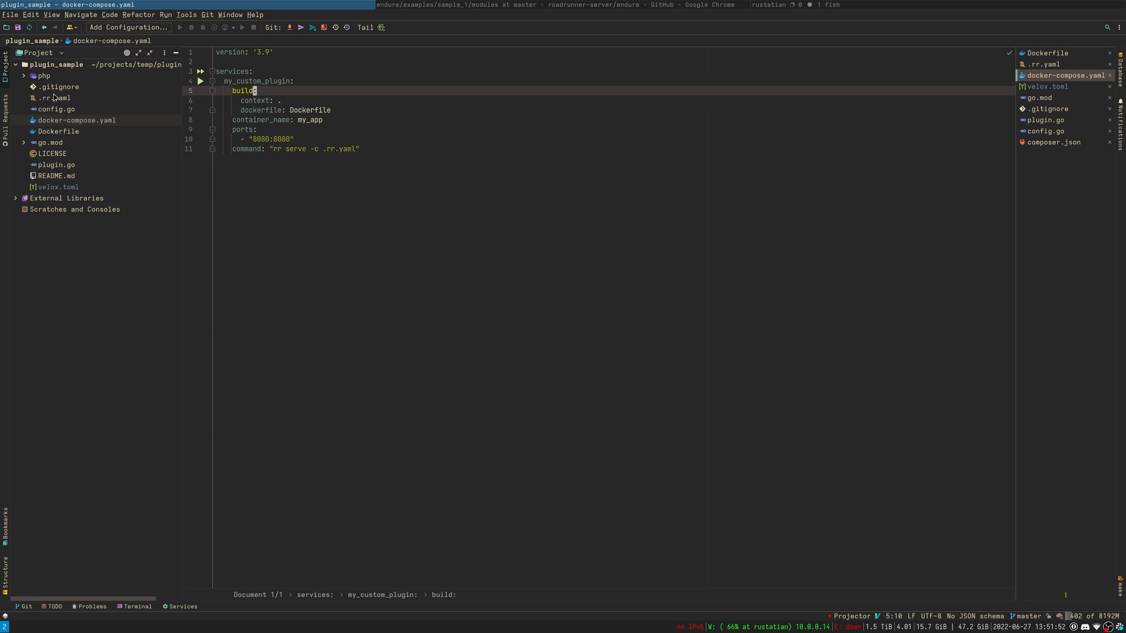
click(42, 76)
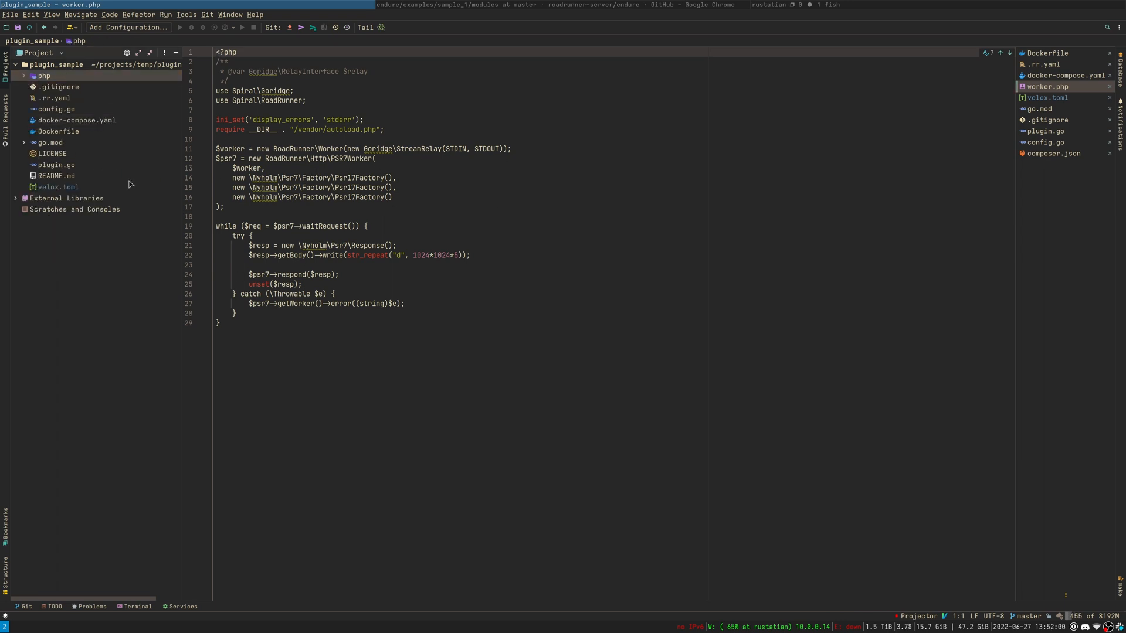
- Reopen the Dockerfile and walk through its app-stage COPY lines
click(58, 132)
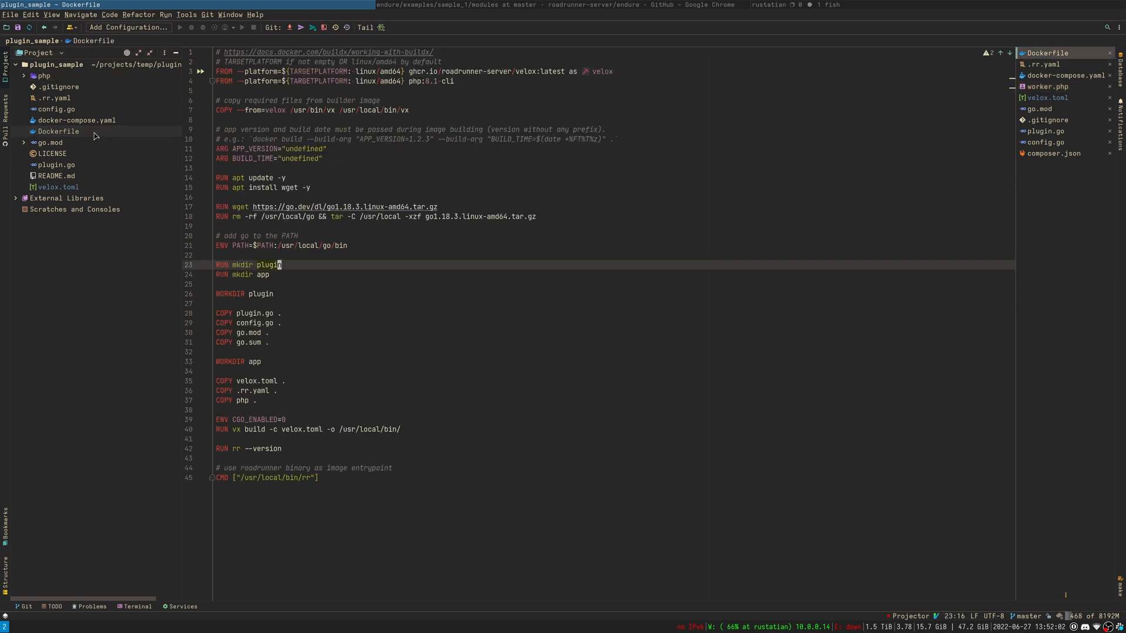
mouse_move(306, 176)
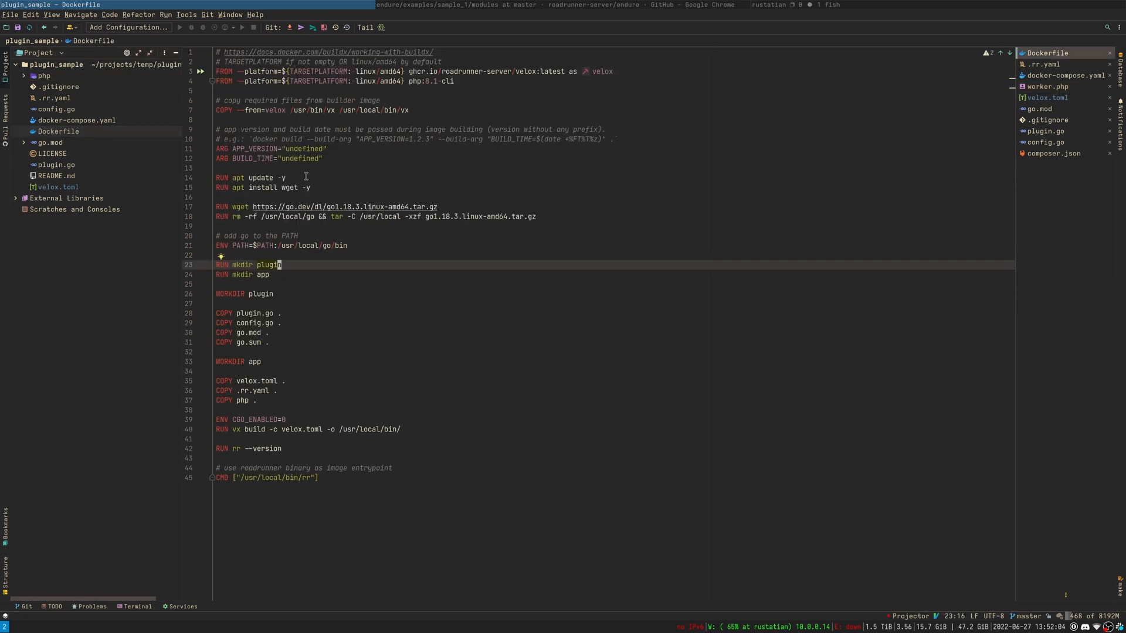
mouse_move(622, 70)
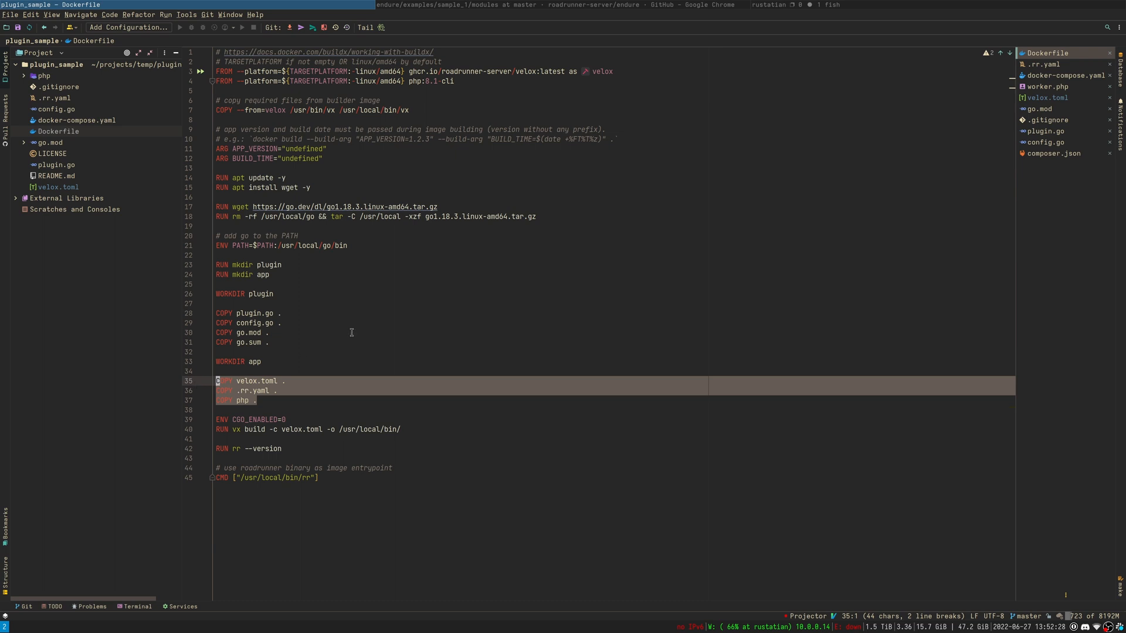
mouse_move(340, 329)
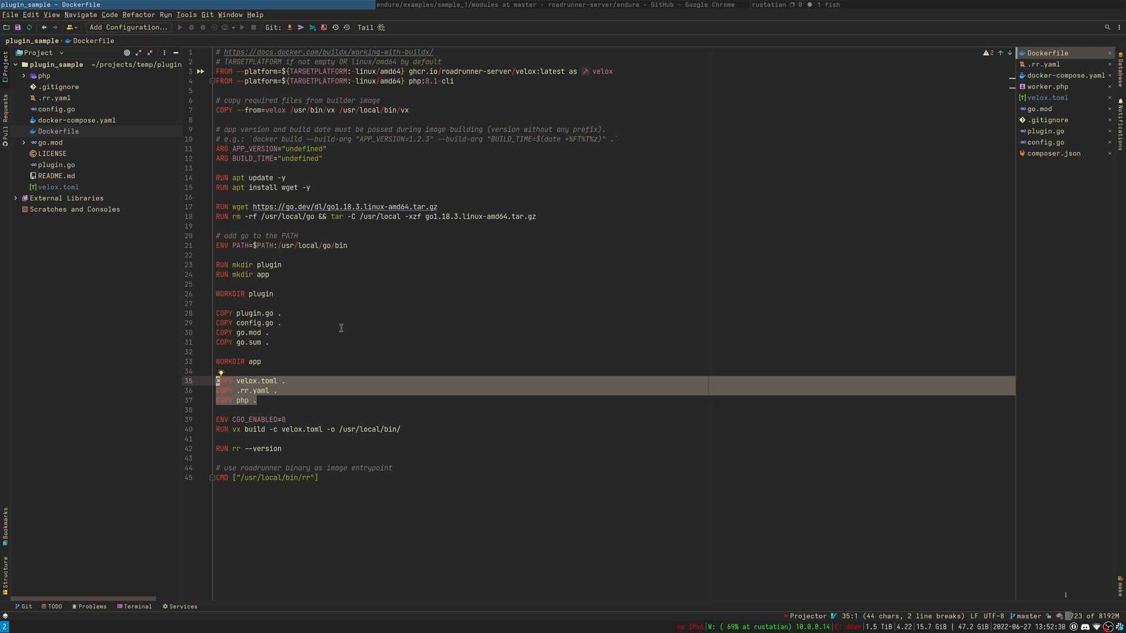
click(309, 429)
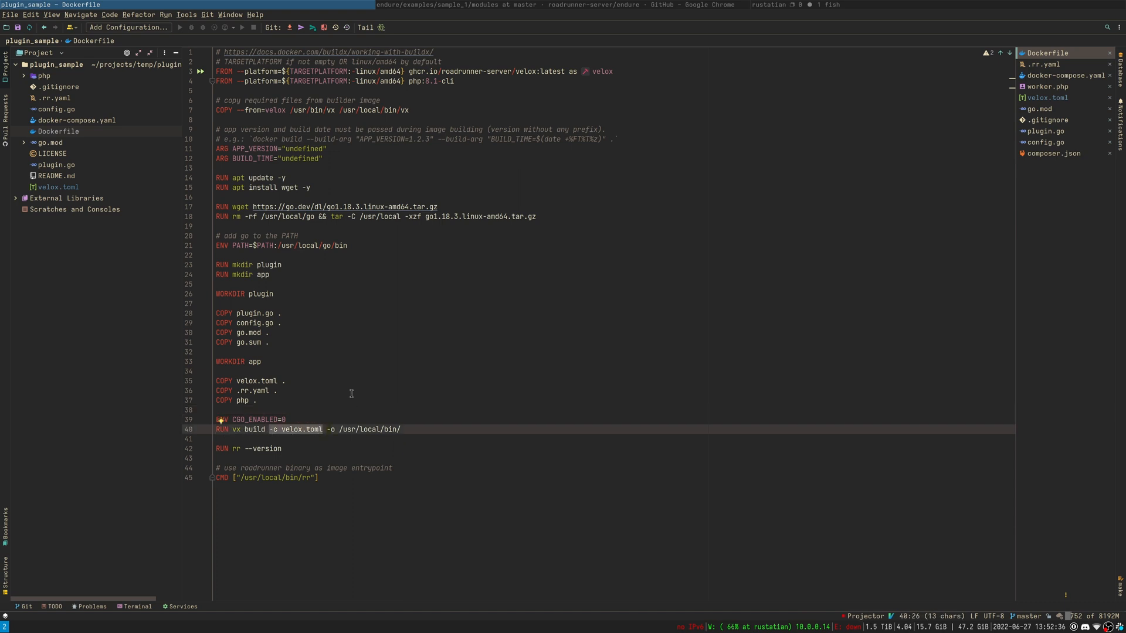
mouse_move(356, 328)
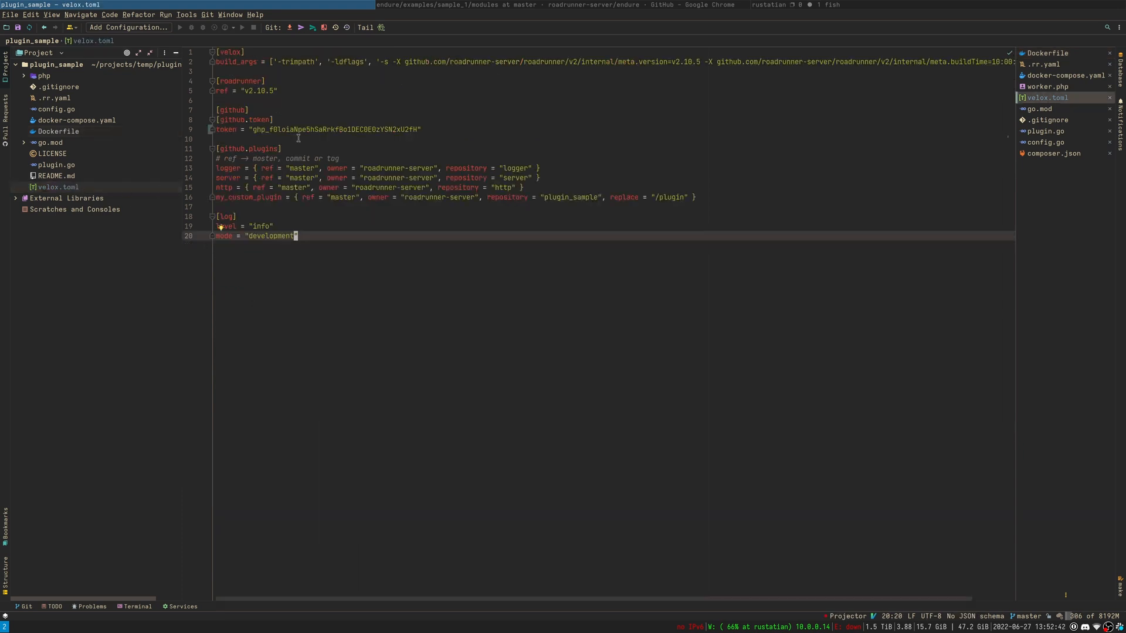
mouse_move(393, 274)
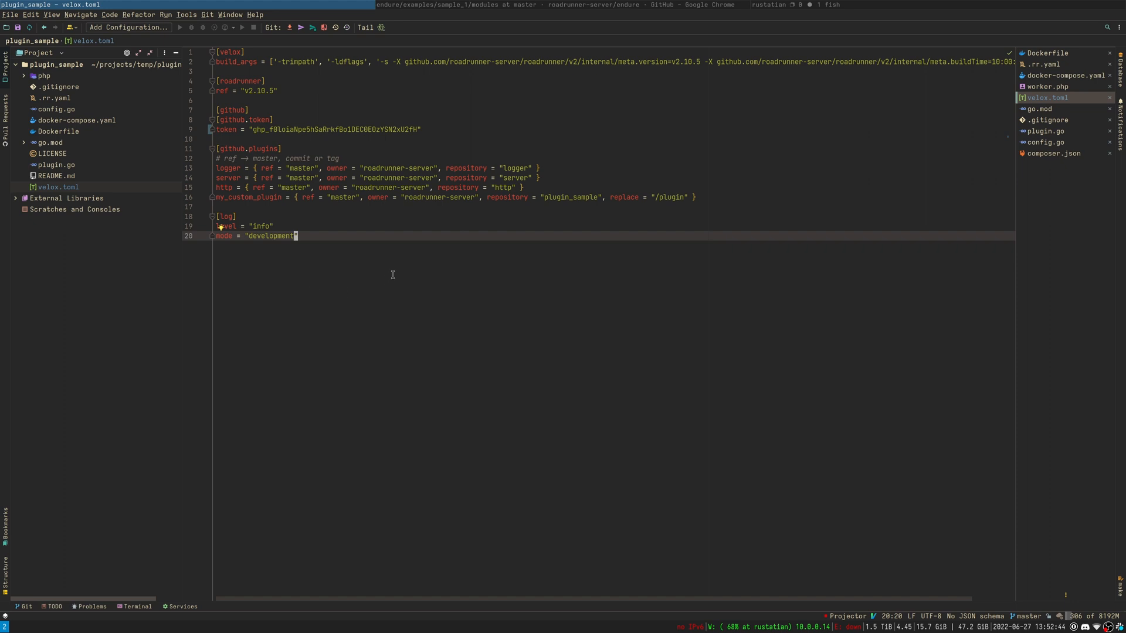
mouse_move(338, 89)
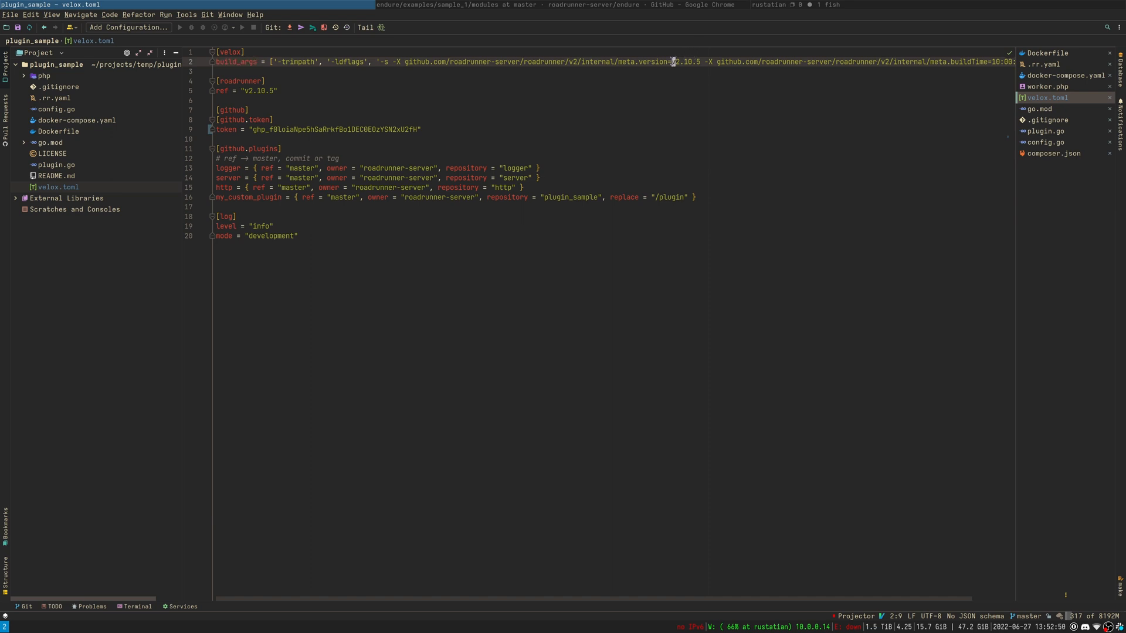
- Highlight velox.toml's build_args version, RoadRunner ref and GitHub token, then open .rr.yaml
double_click(681, 62)
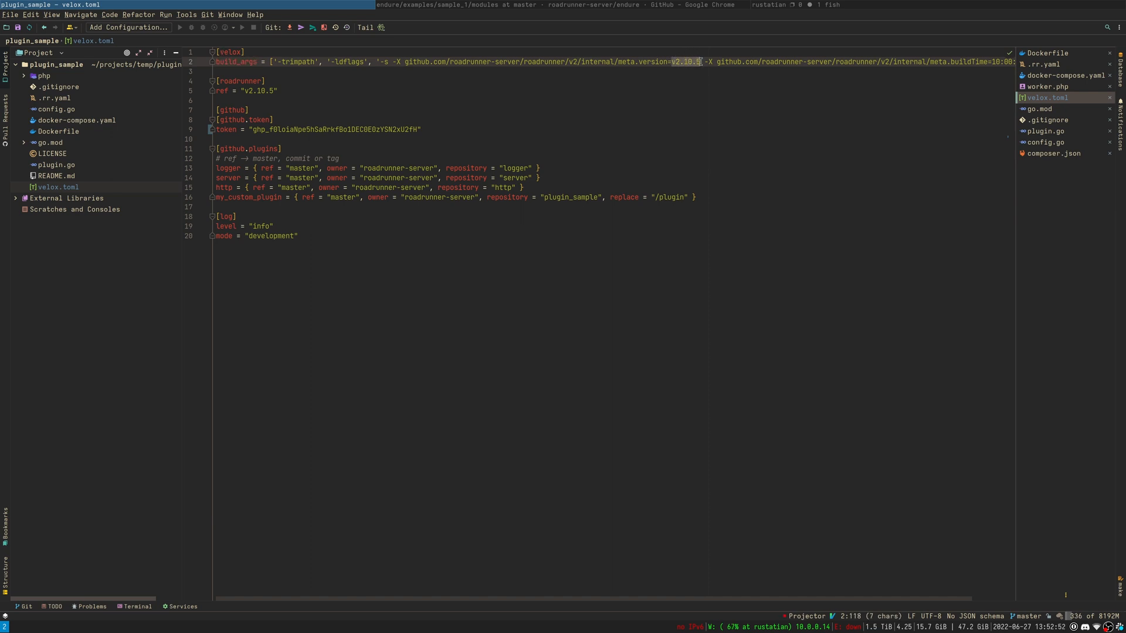
mouse_move(650, 51)
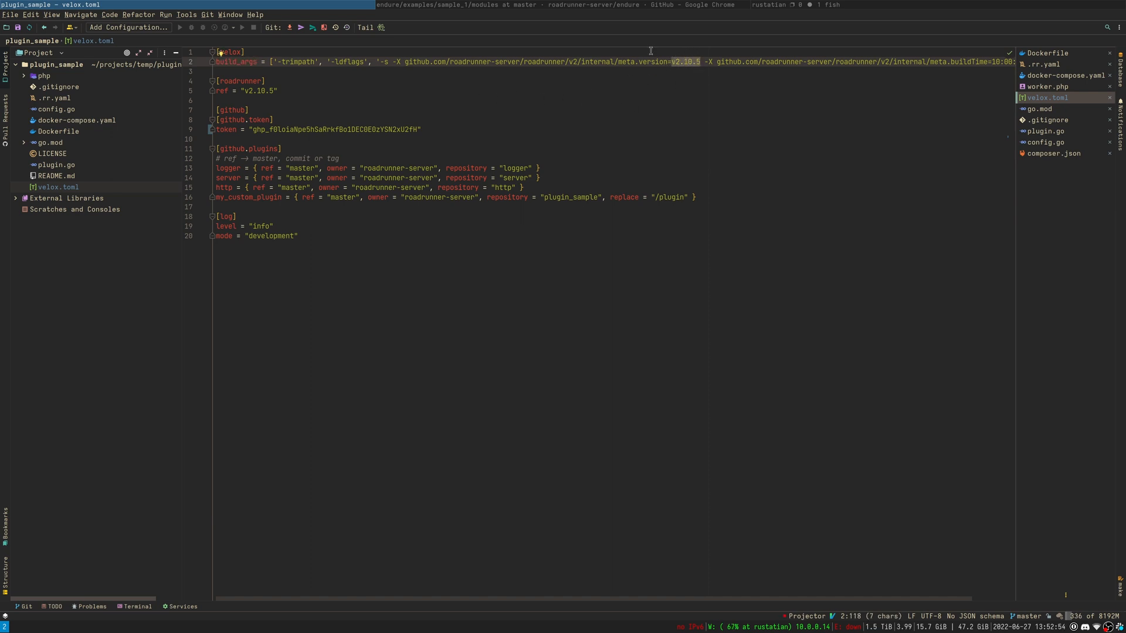
mouse_move(445, 600)
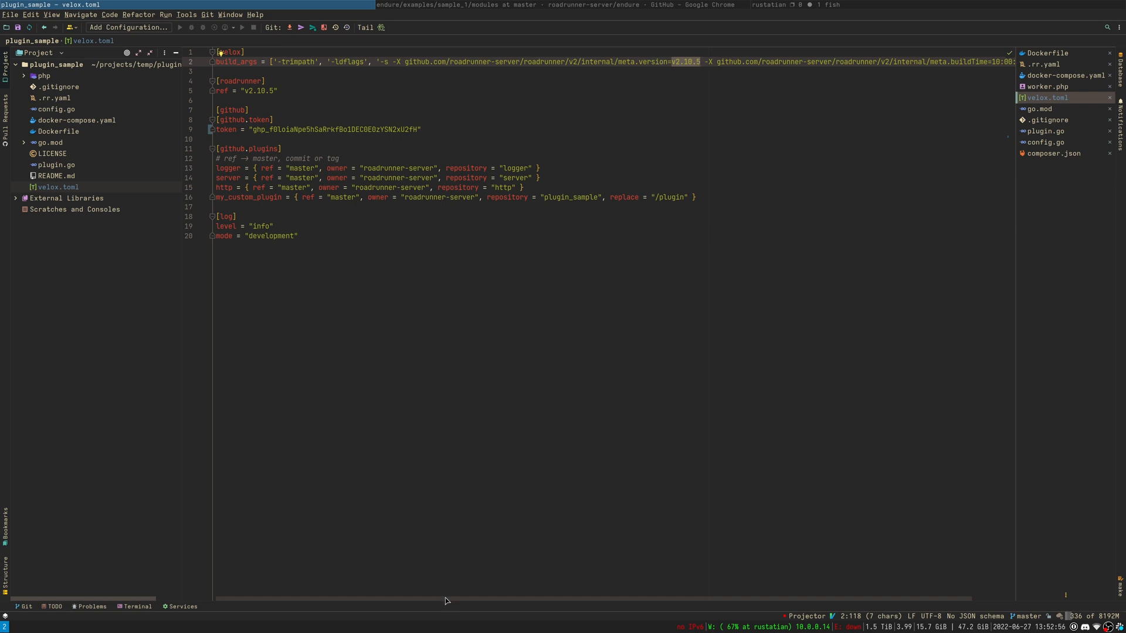
scroll(right, 3)
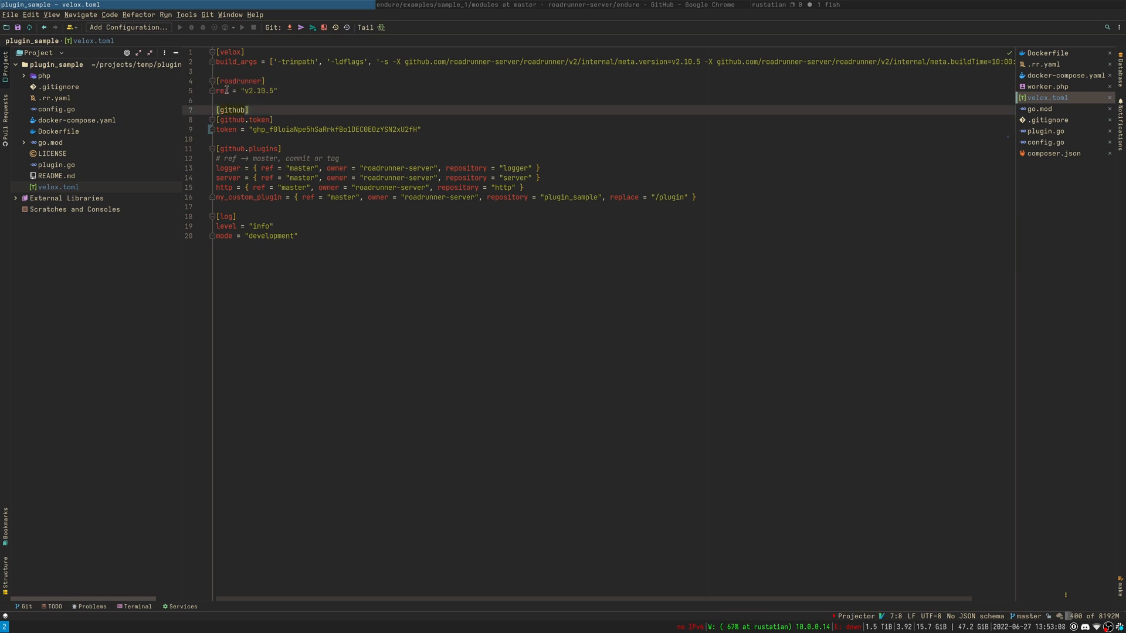
click(271, 91)
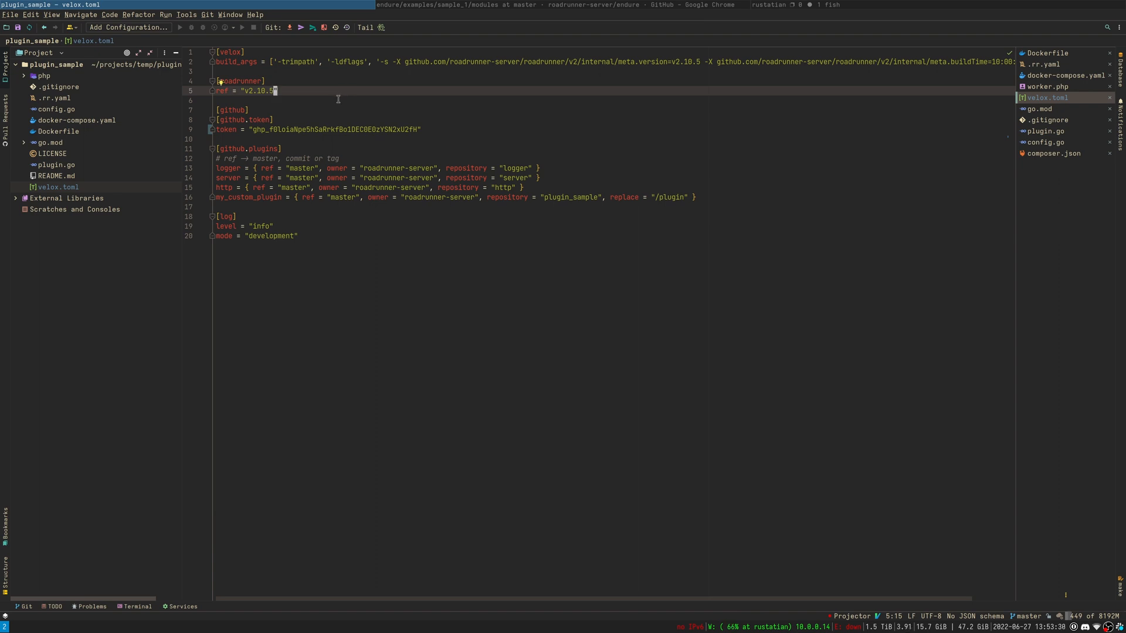
mouse_move(315, 108)
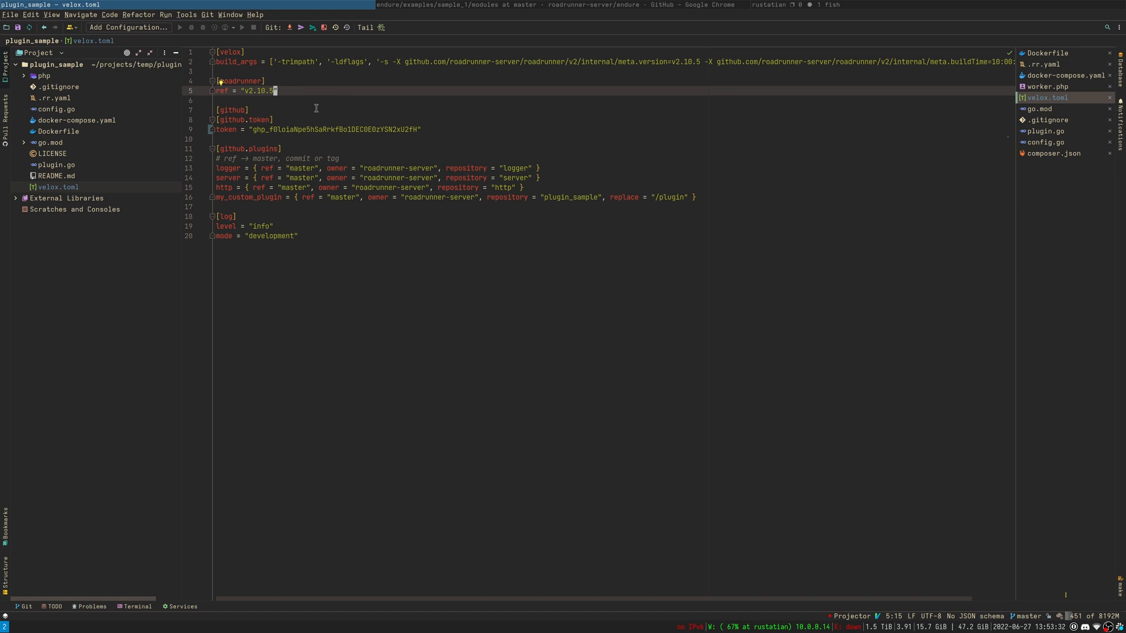
mouse_move(301, 112)
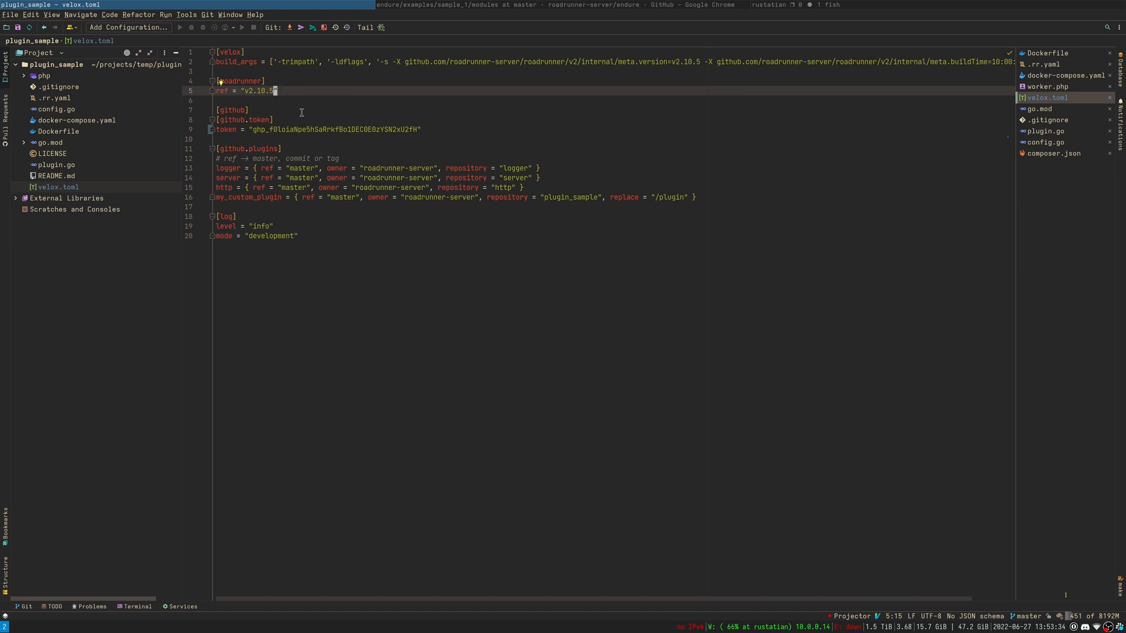
mouse_move(285, 117)
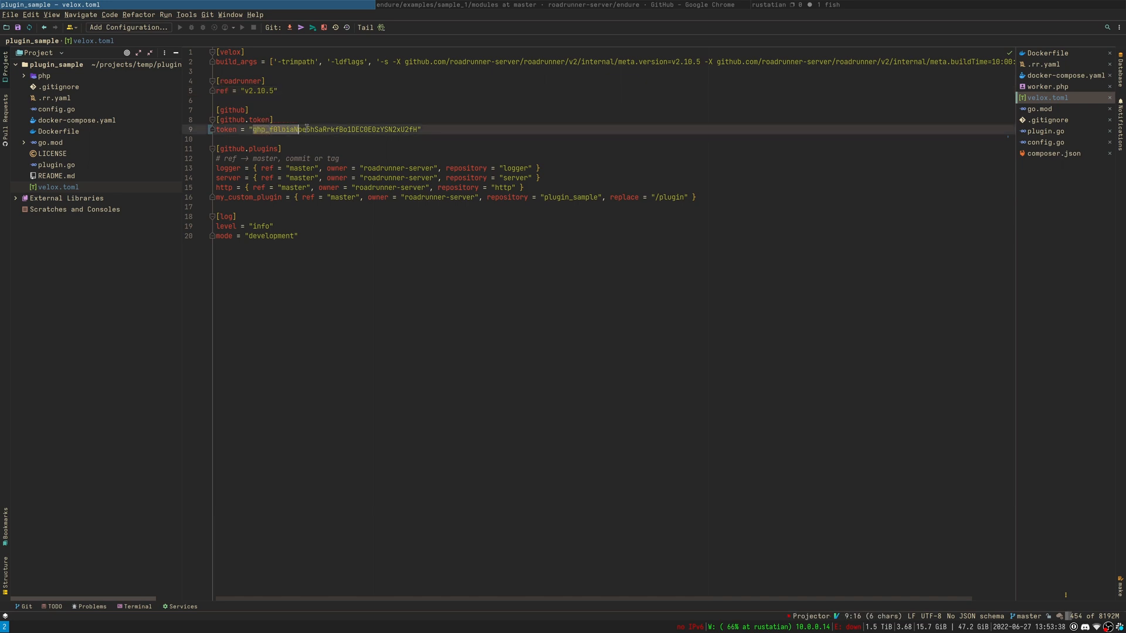
click(384, 147)
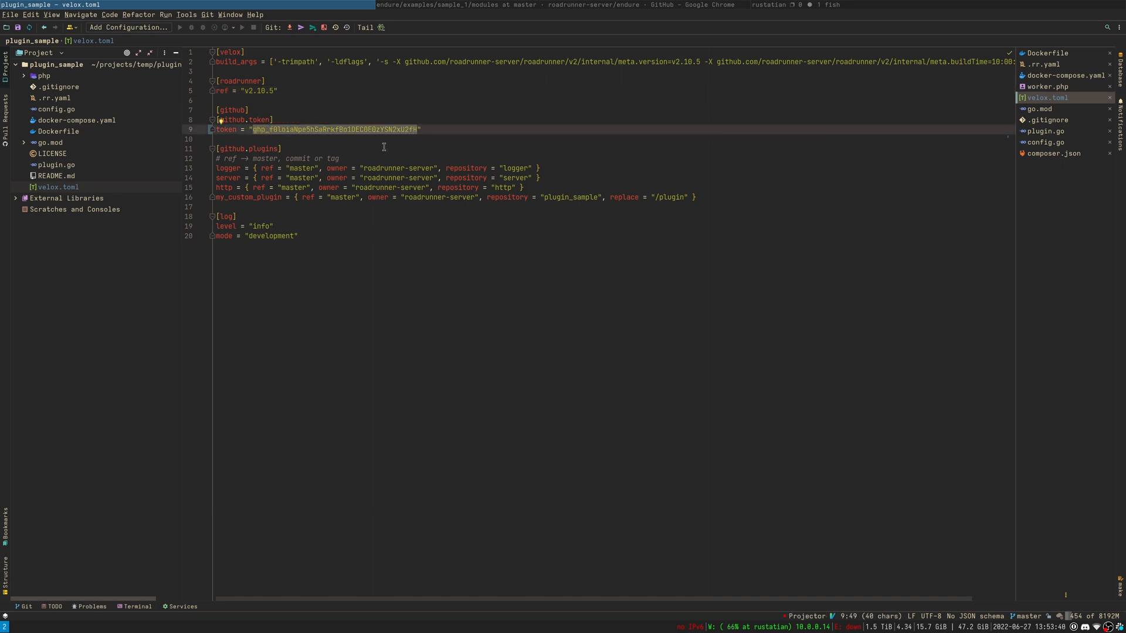
click(337, 159)
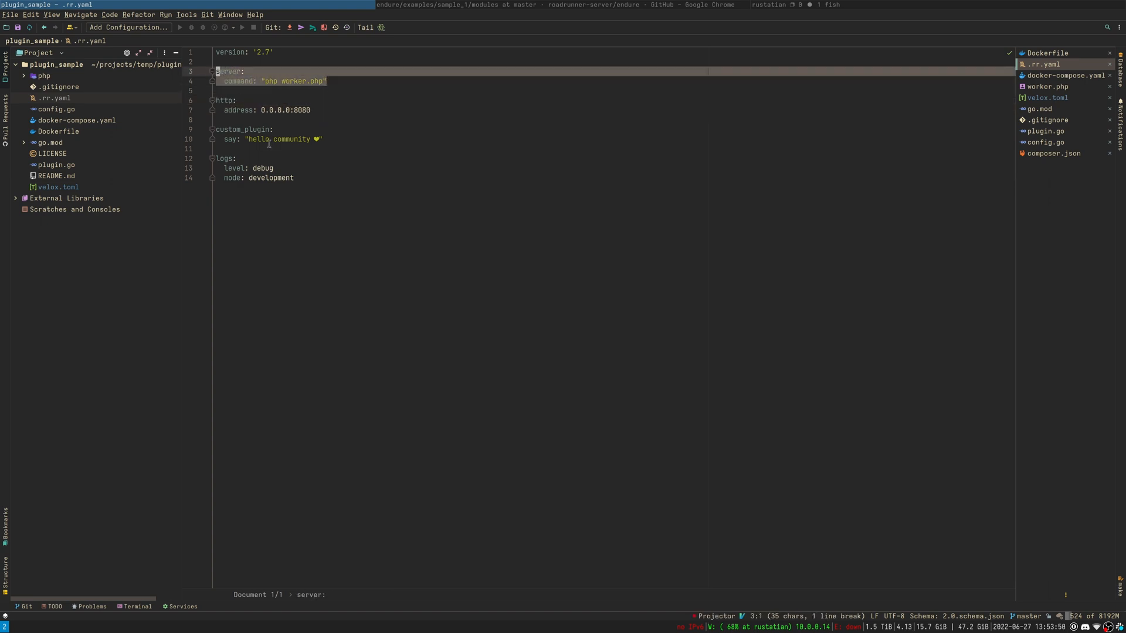
- Switch back to velox.toml, showing the plugins list starting with logger
click(230, 159)
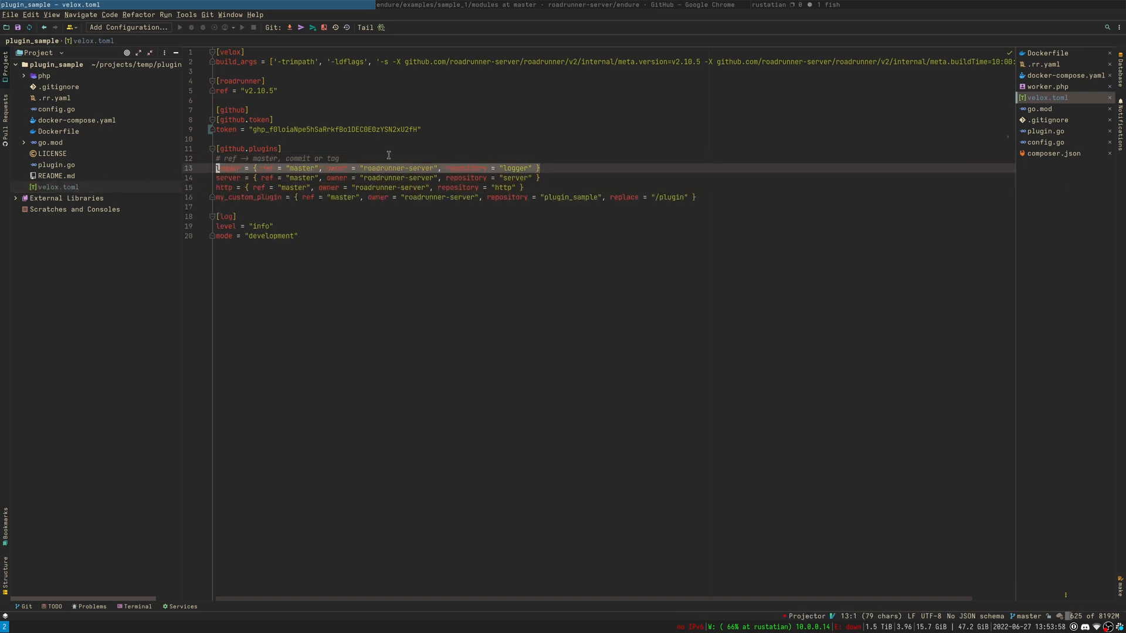
- Review velox.toml's logger plugin entry on ref 'master', then its log level and [log] section
click(304, 168)
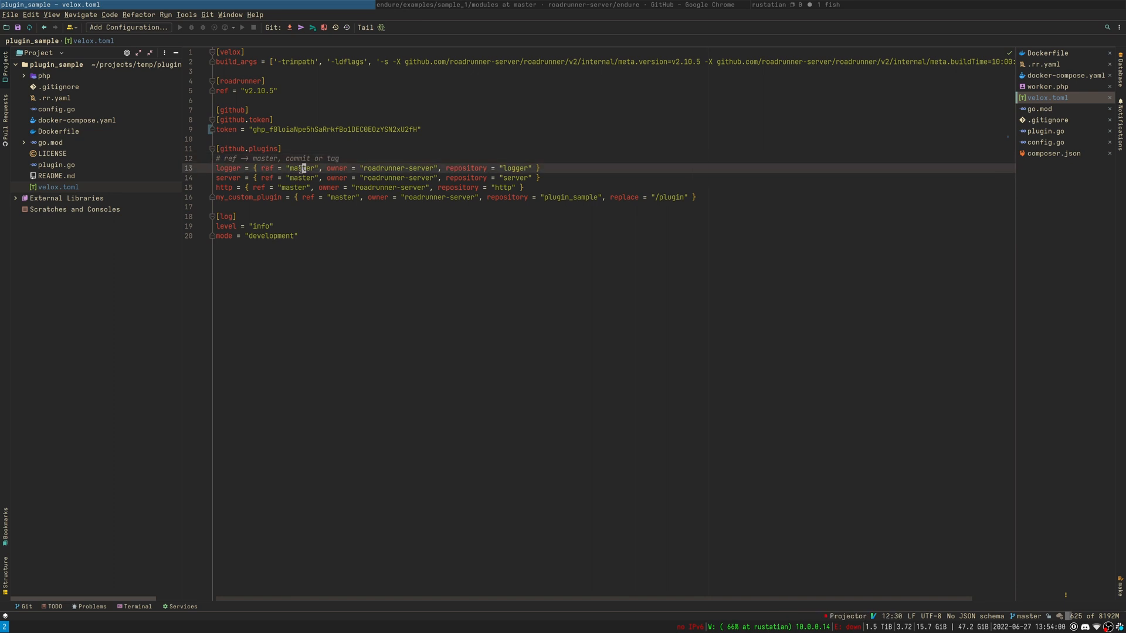
double_click(302, 167)
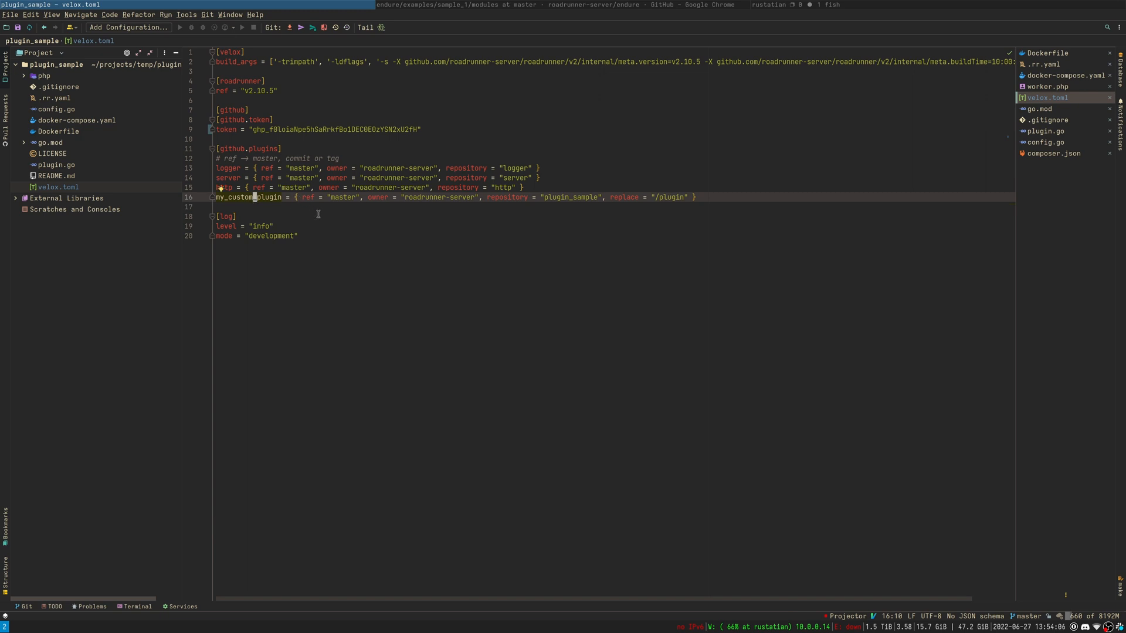
mouse_move(329, 210)
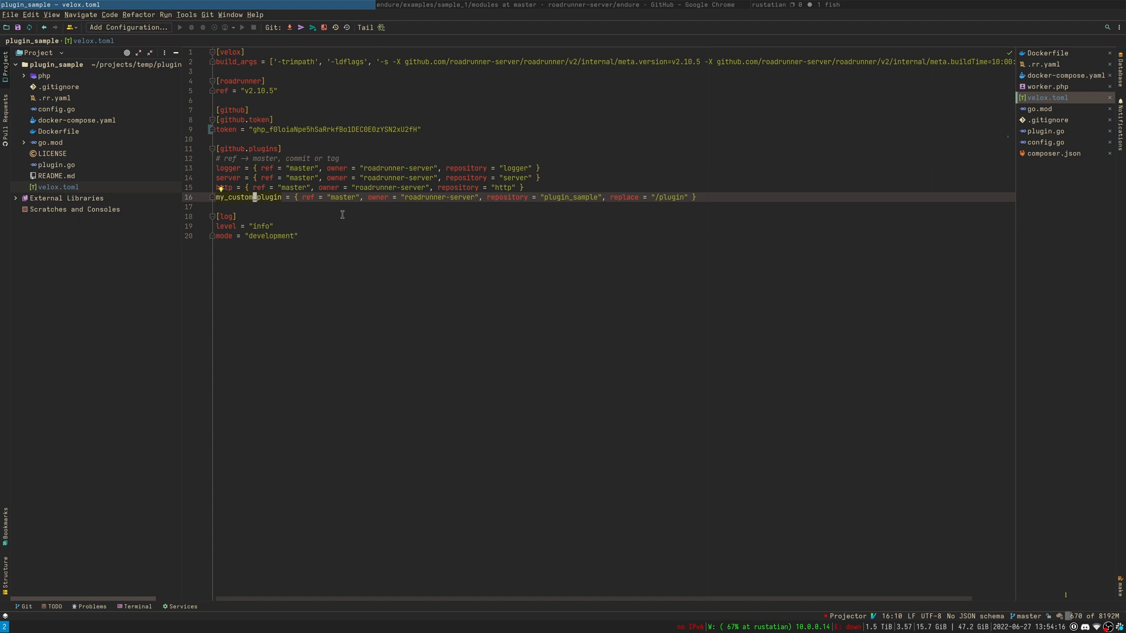
mouse_move(591, 182)
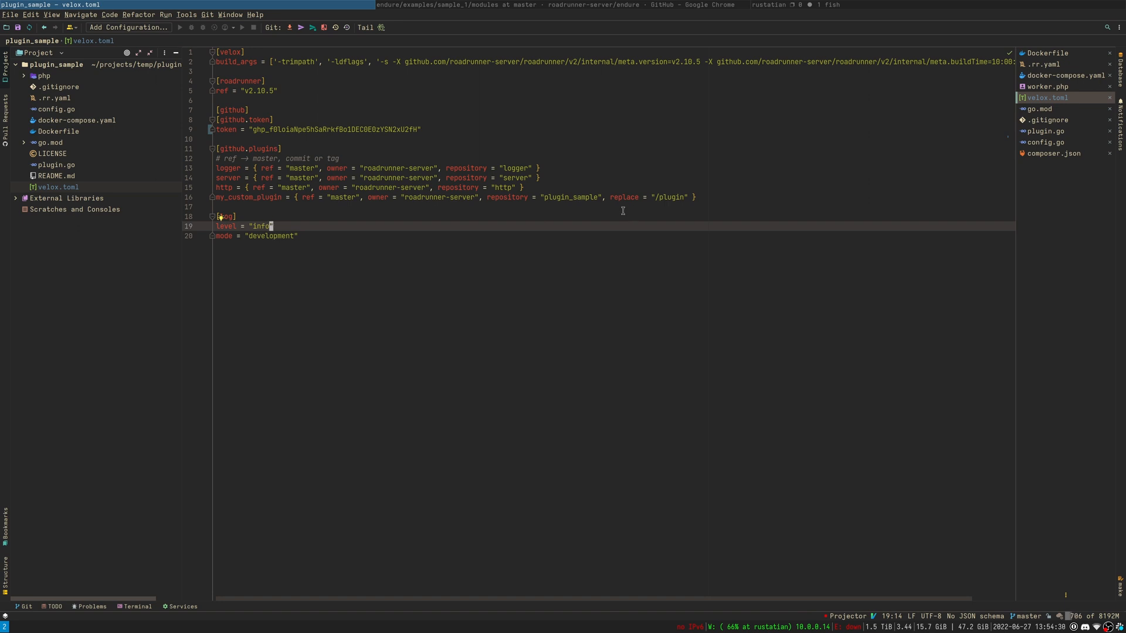
click(297, 235)
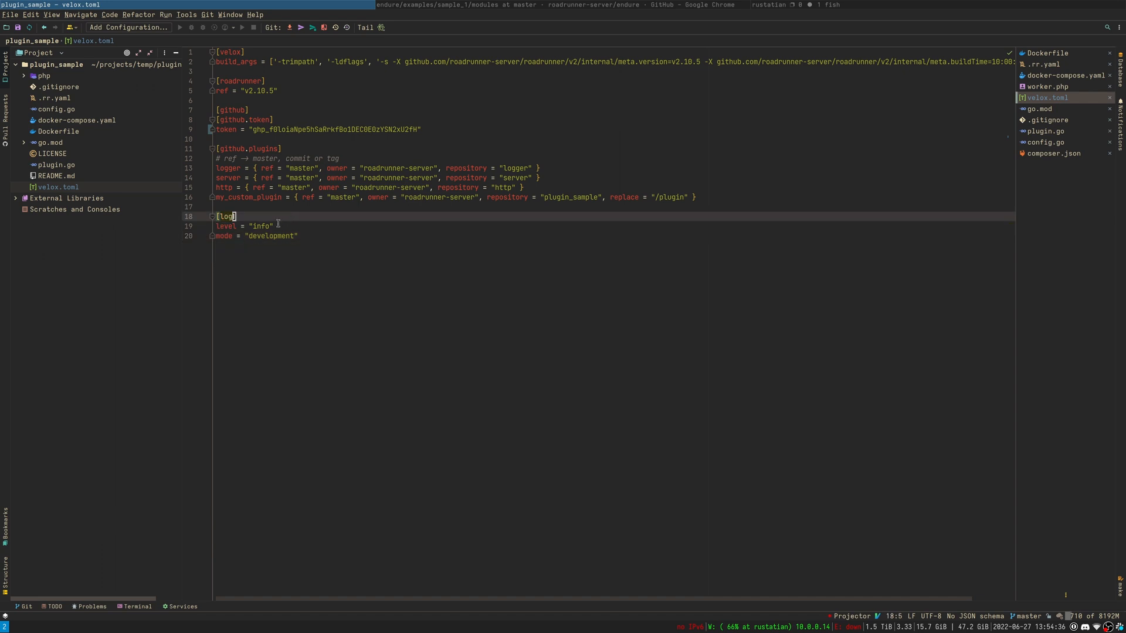
click(298, 236)
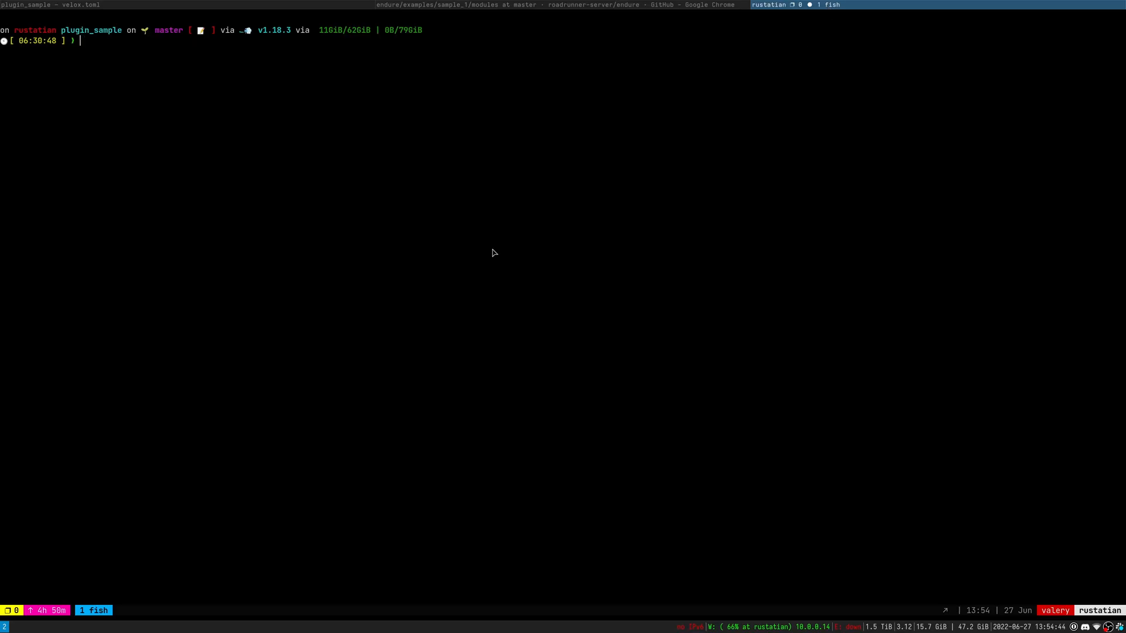
- Run 'docker compose up --build' to build the stack and show the plugin's hello community log
text(docker compose up --build)
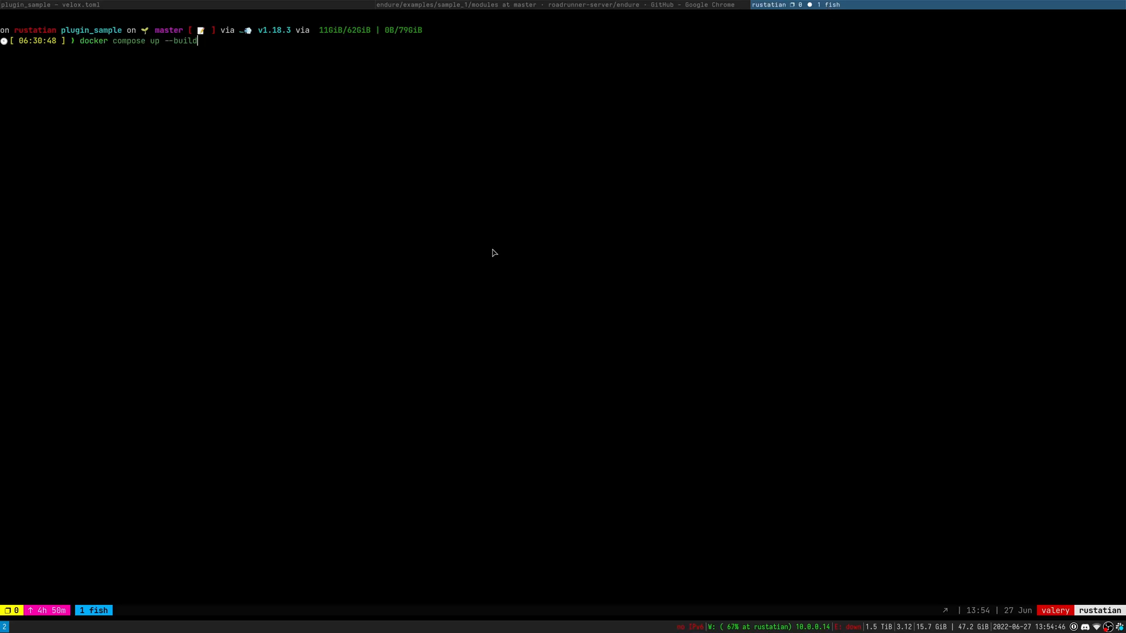
key(Return)
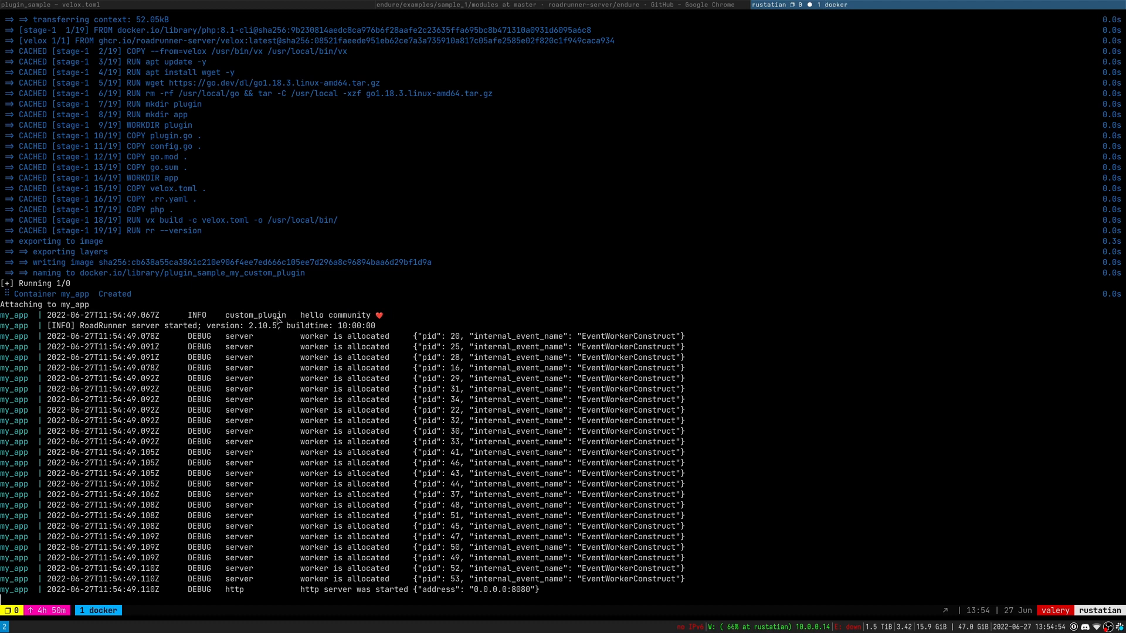
mouse_move(387, 284)
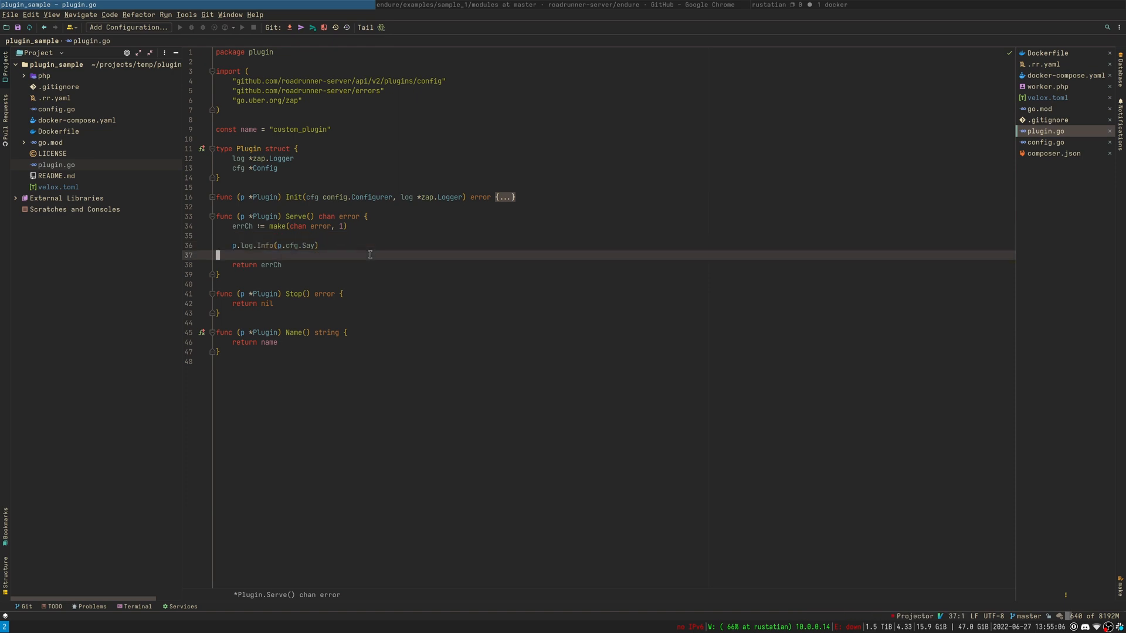
mouse_move(573, 279)
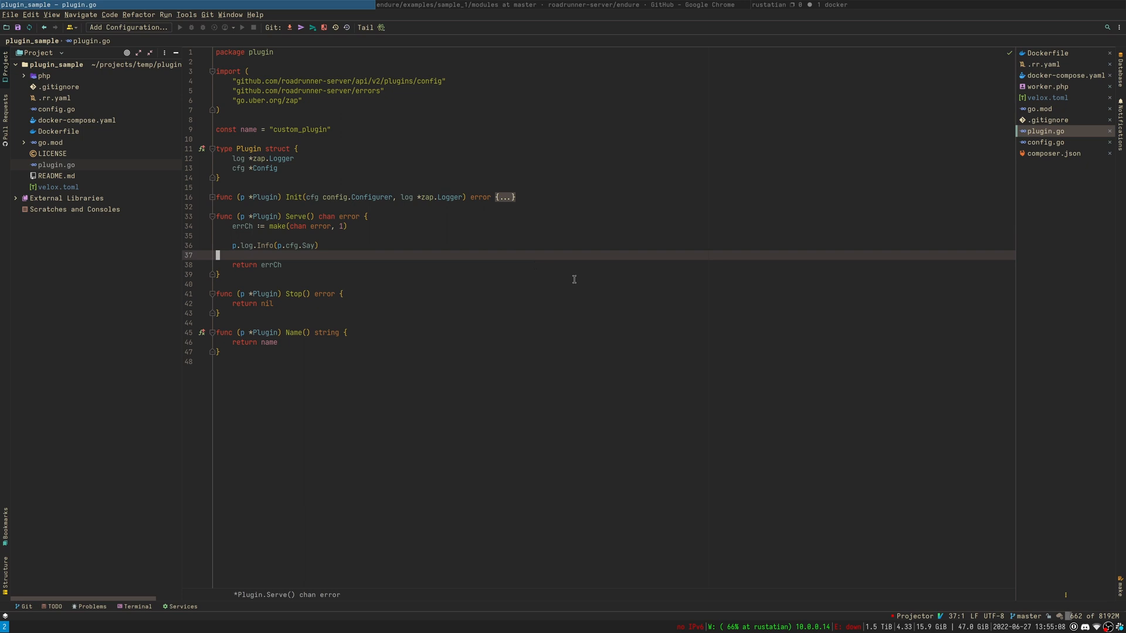